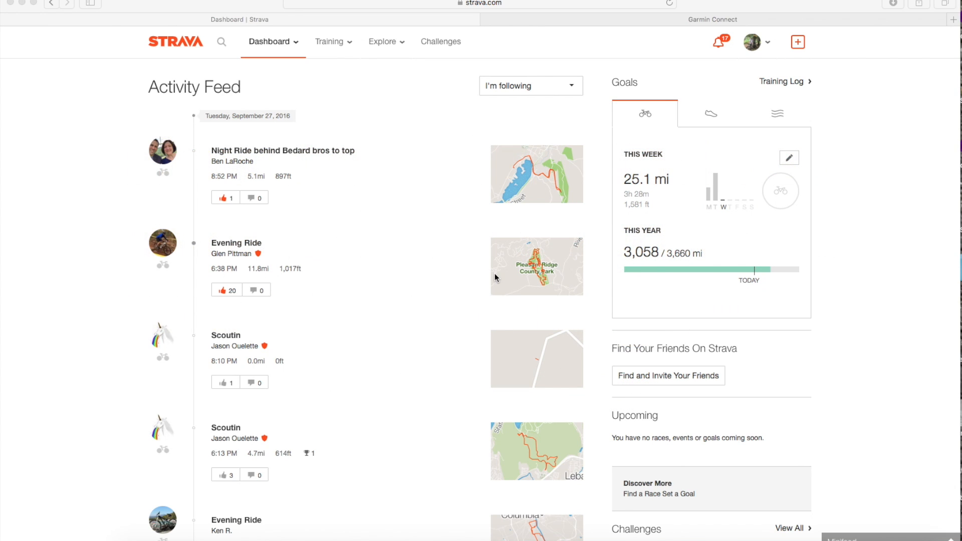
mouse_move(78, 74)
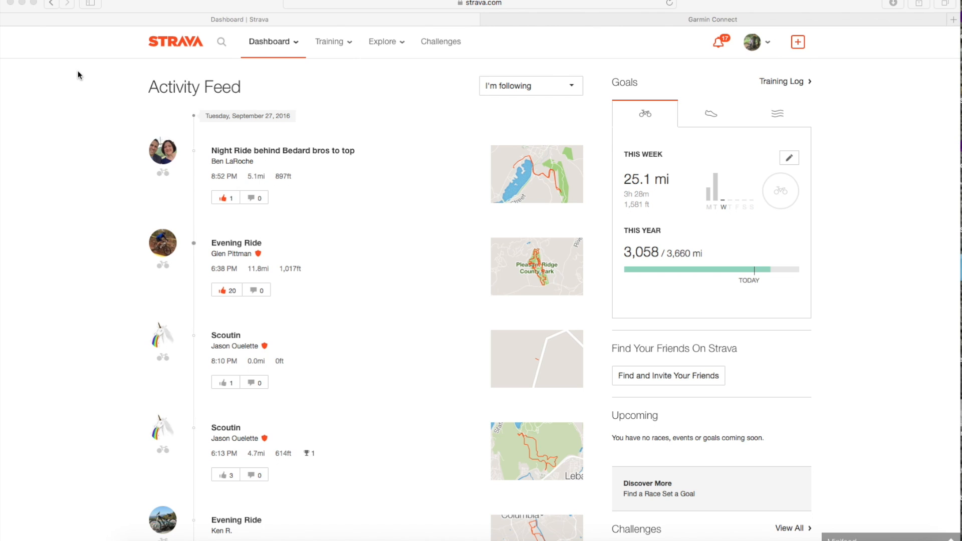
- Link Strava to Garmin by authorizing the app and signing in, confirming Garmin shows Connected
click(712, 19)
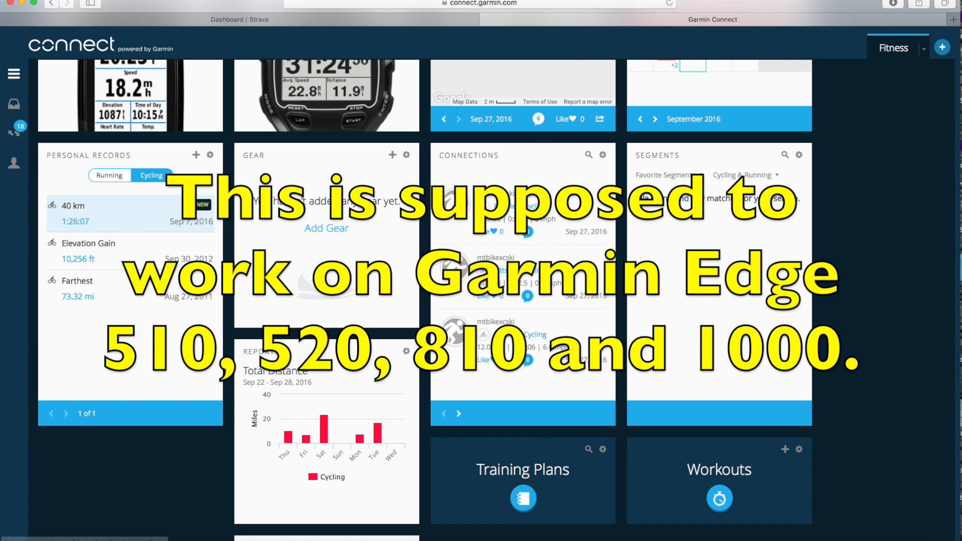
scroll(up, 3)
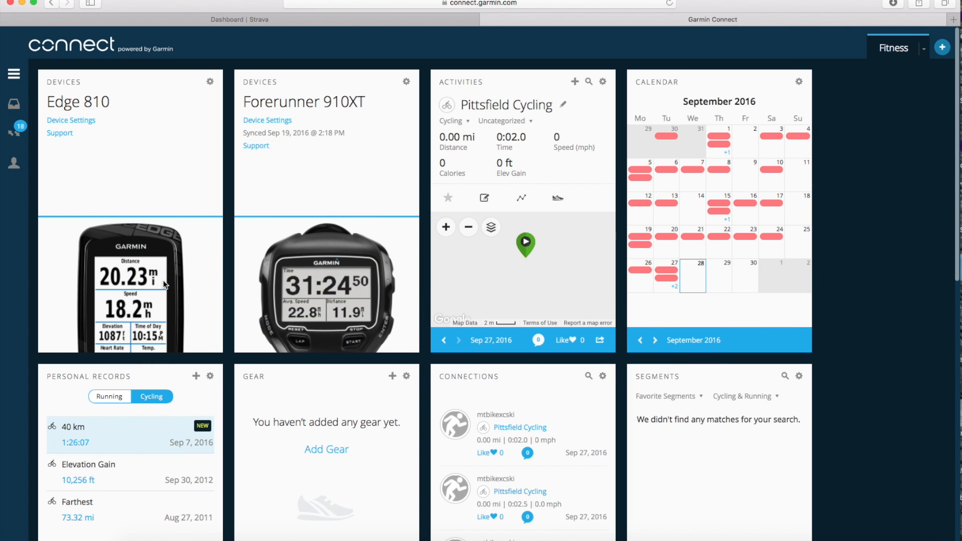
mouse_move(213, 67)
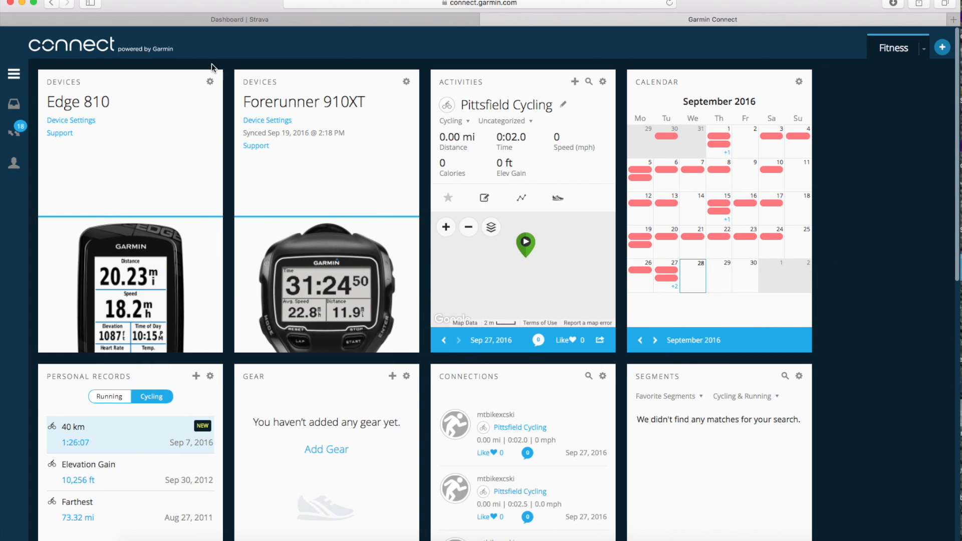
mouse_move(240, 19)
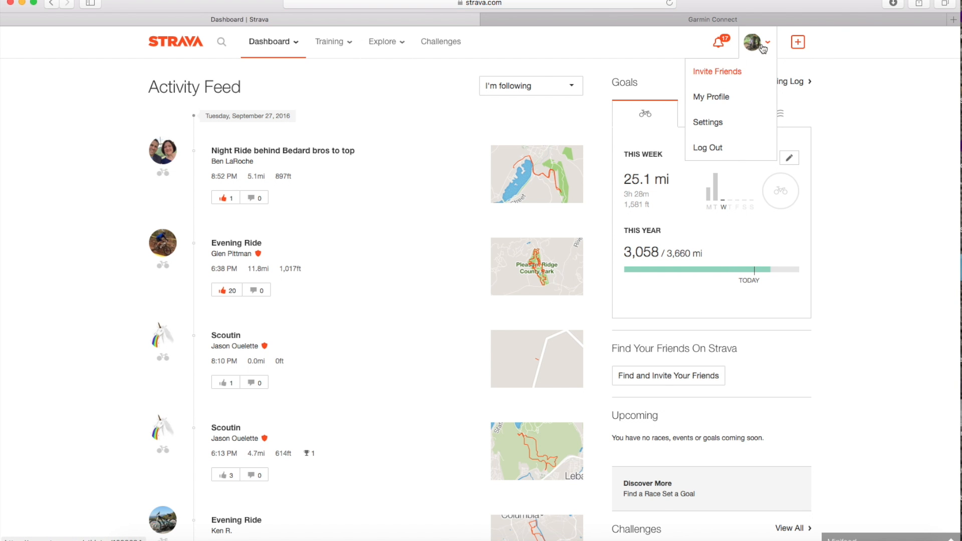
mouse_move(707, 126)
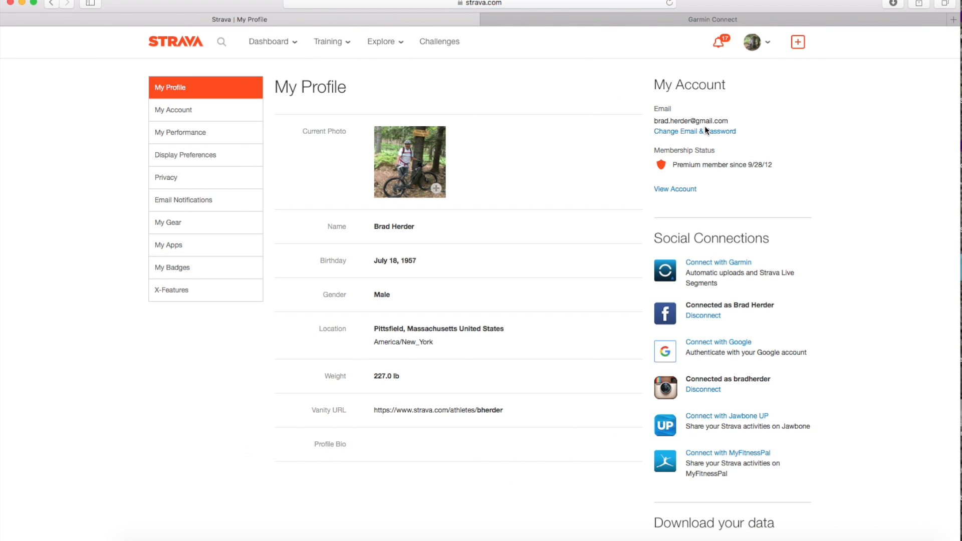
mouse_move(719, 263)
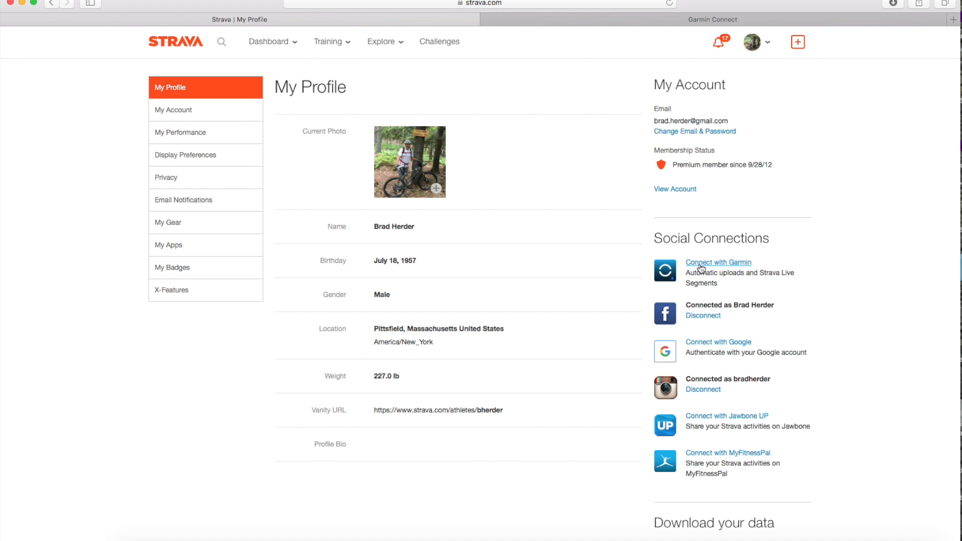
click(719, 263)
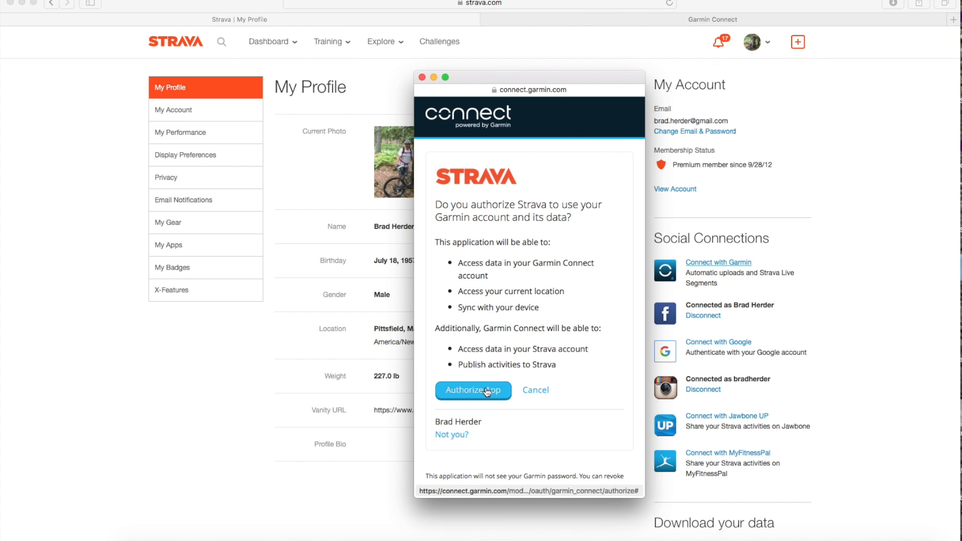
click(472, 390)
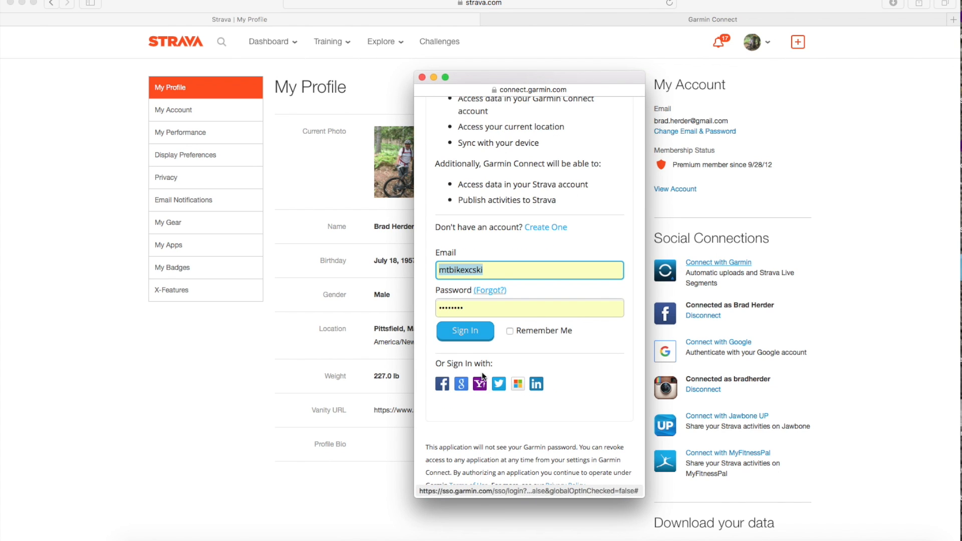
click(464, 331)
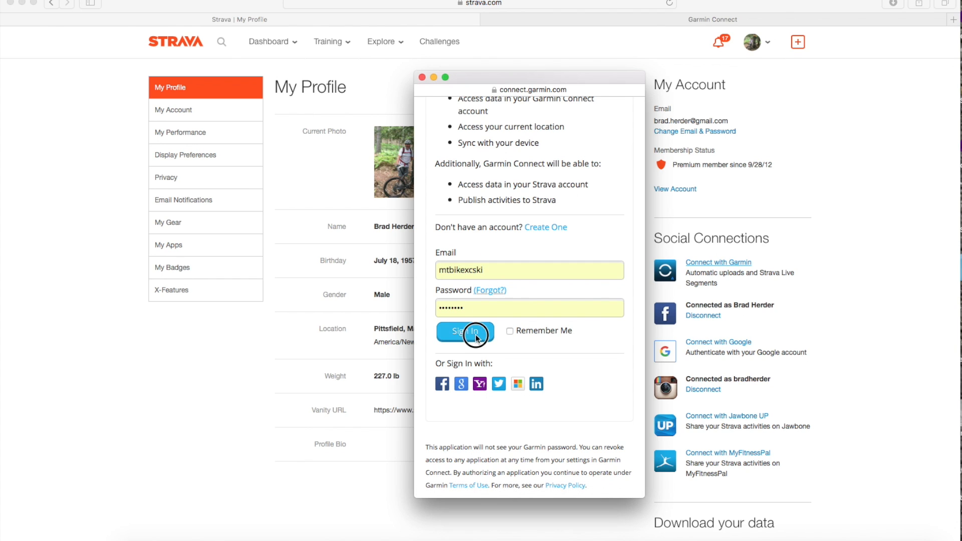
click(465, 331)
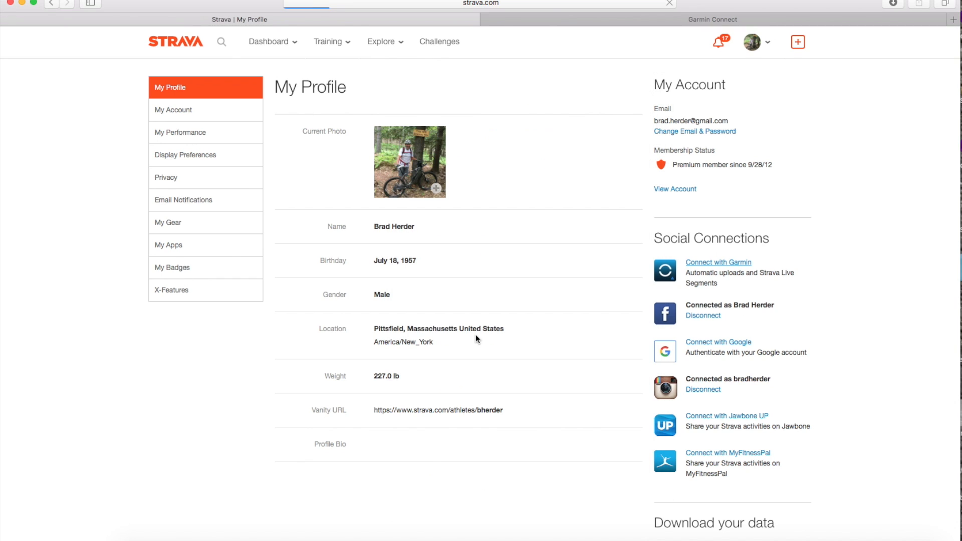
click(719, 262)
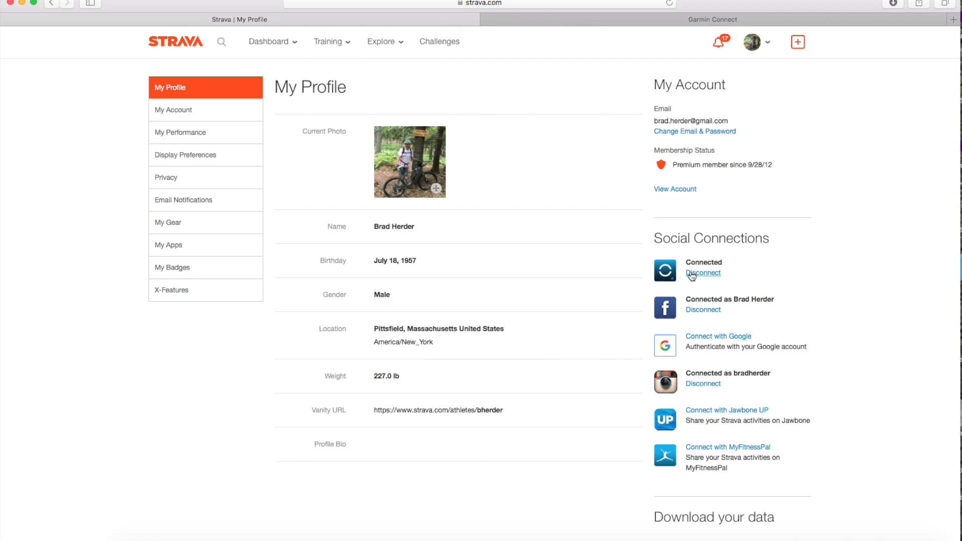
mouse_move(606, 84)
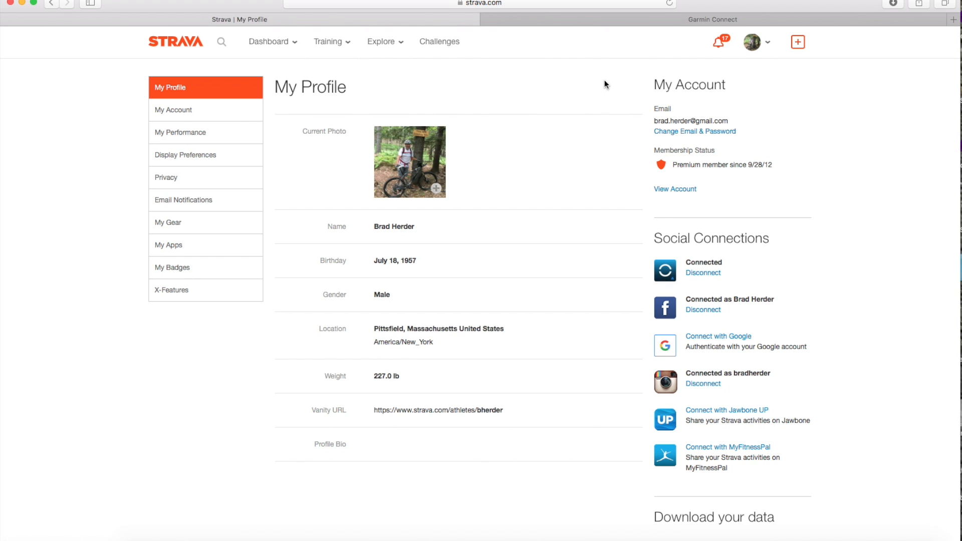
click(269, 41)
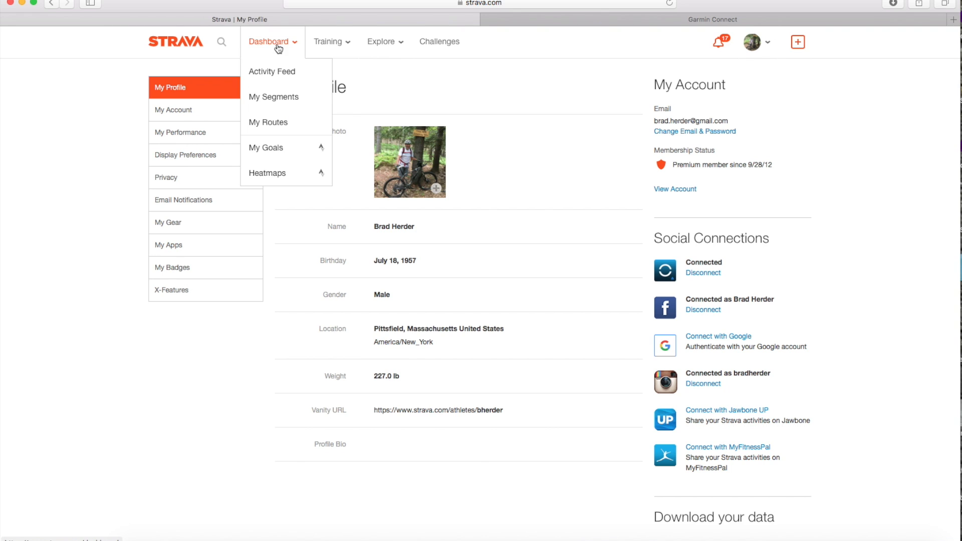
mouse_move(281, 96)
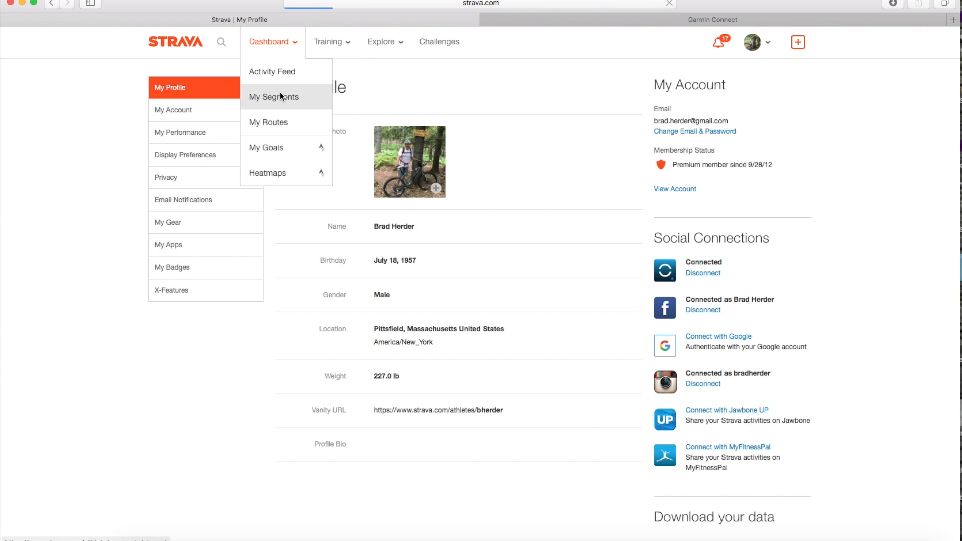
- Open Strava's My Segments page from the Dashboard menu to review starred segments
click(273, 96)
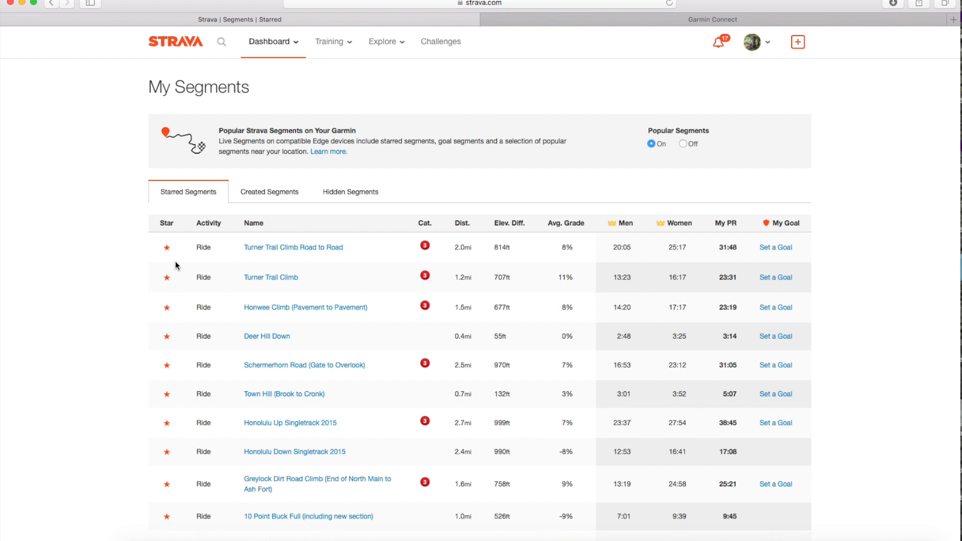
mouse_move(521, 139)
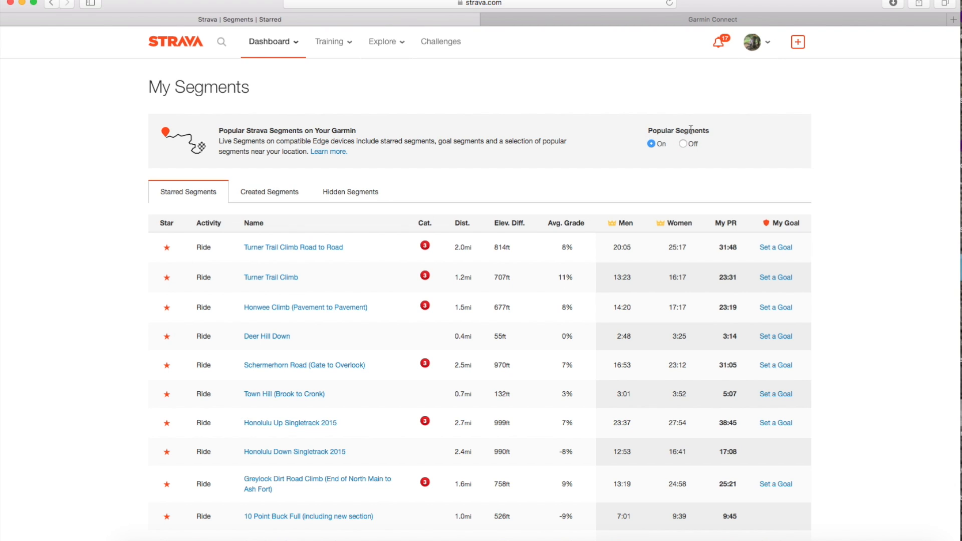
mouse_move(403, 254)
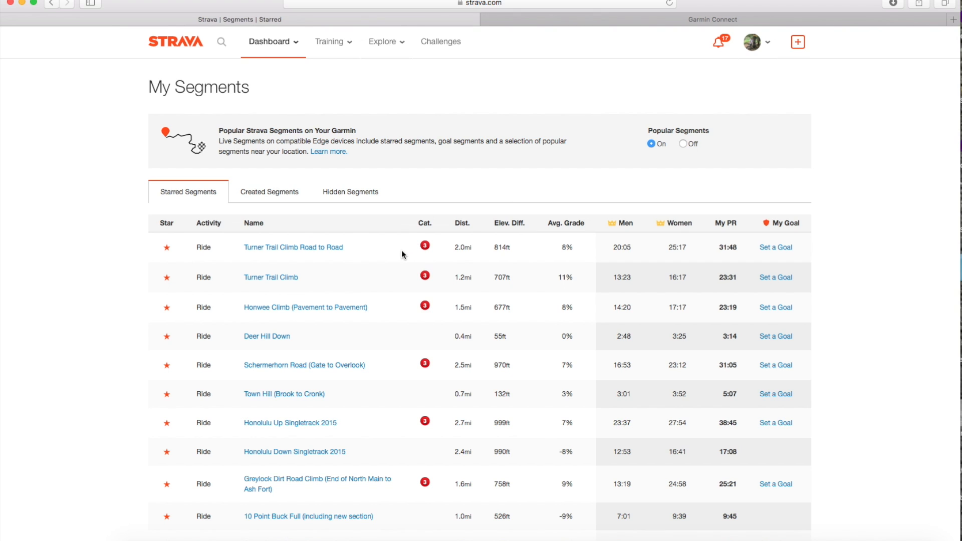
- Open the '4th Try's a Charm but no PR' ride from My Activities and scroll to its segments
click(330, 42)
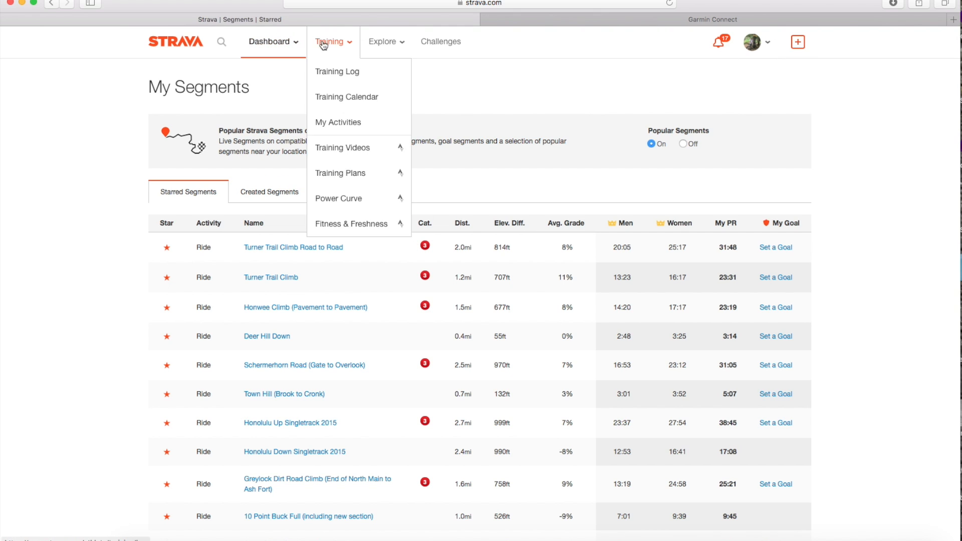
click(338, 122)
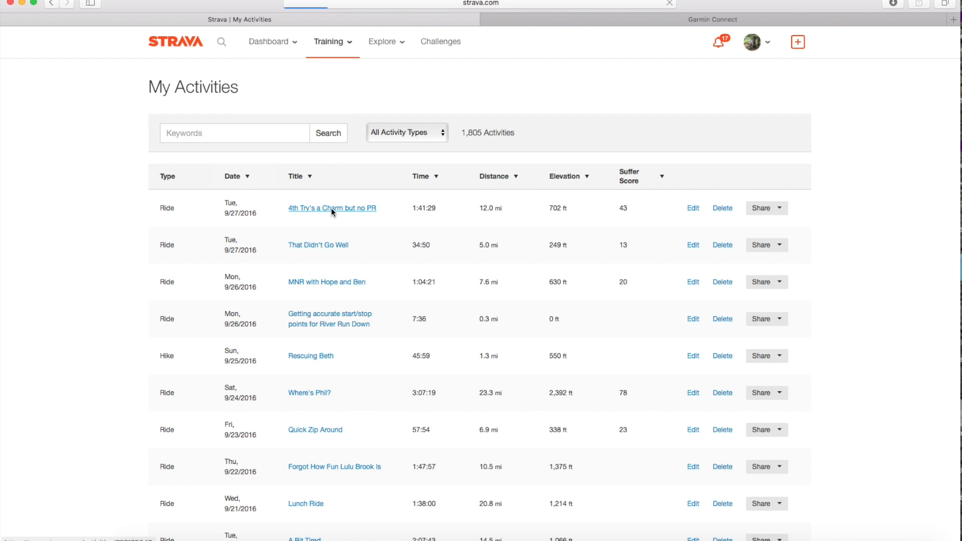
click(331, 208)
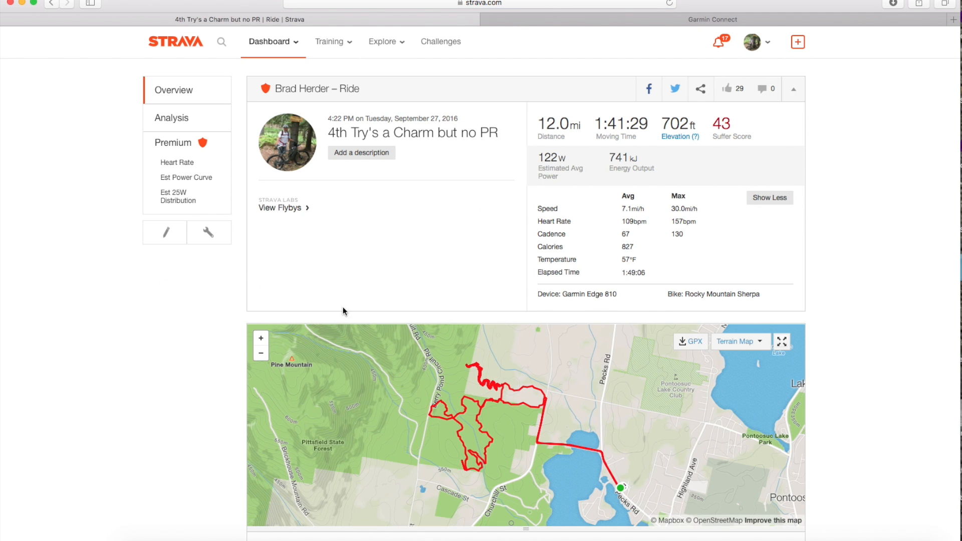
scroll(down, 3)
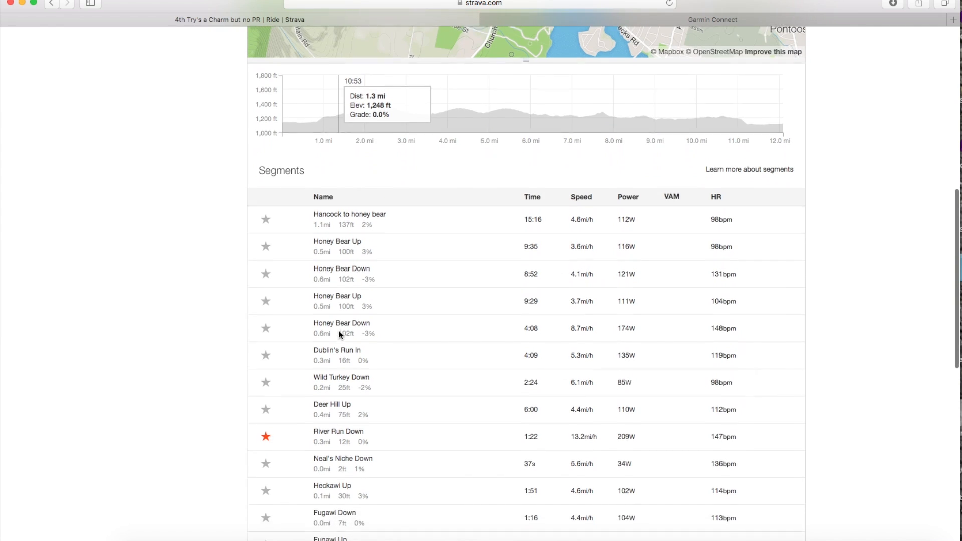
scroll(down, 3)
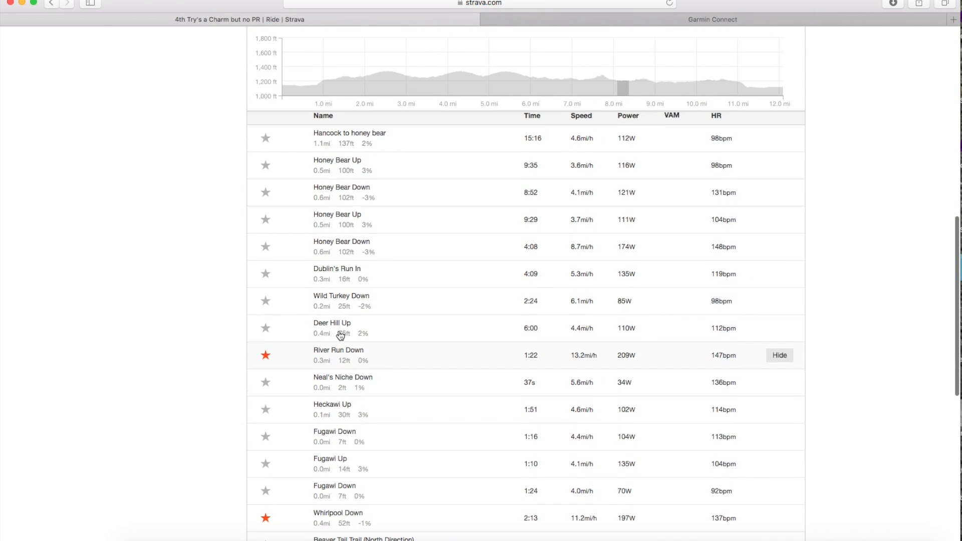
mouse_move(266, 195)
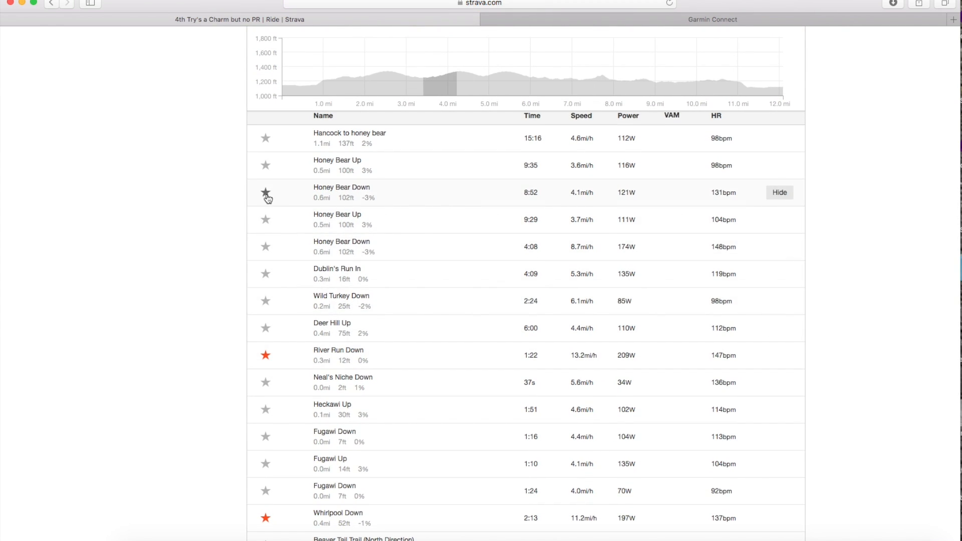
- Star Honey Bear Down, Fugawi Down, Fugawi Up, Heckawi Up and Wild Turkey Down
click(266, 192)
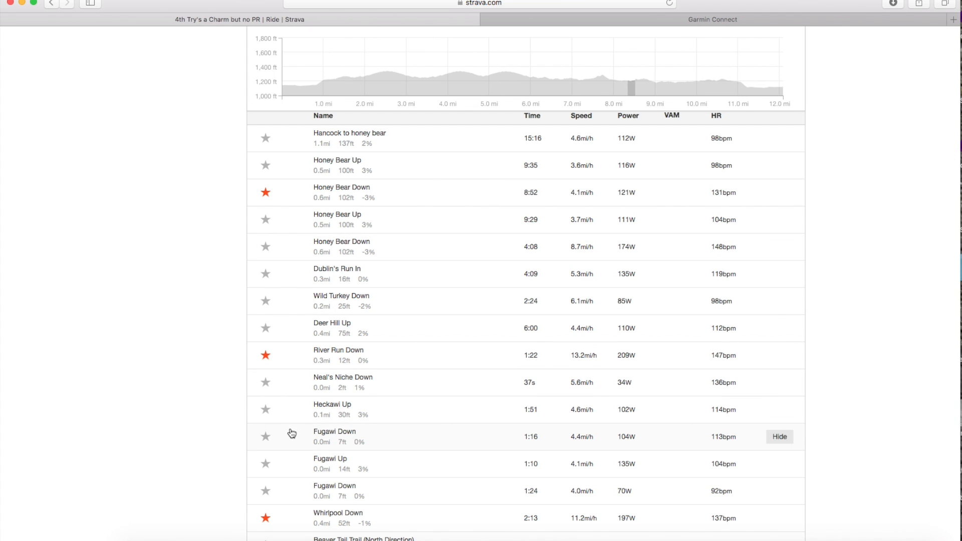
click(266, 437)
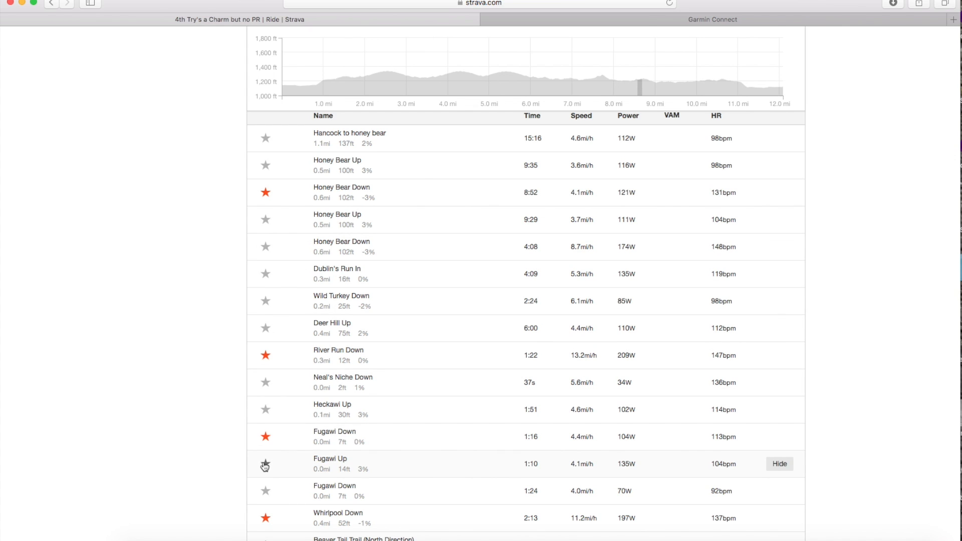
click(265, 465)
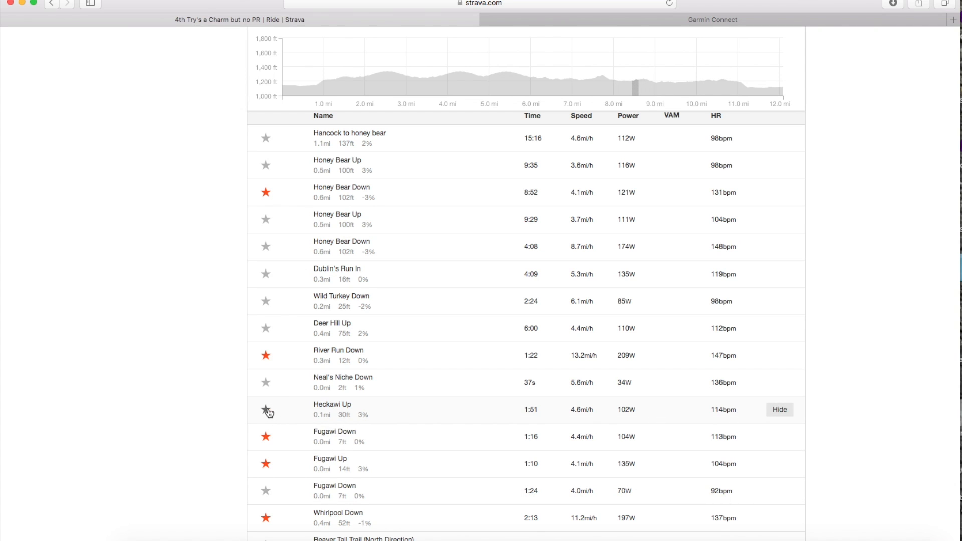
click(266, 412)
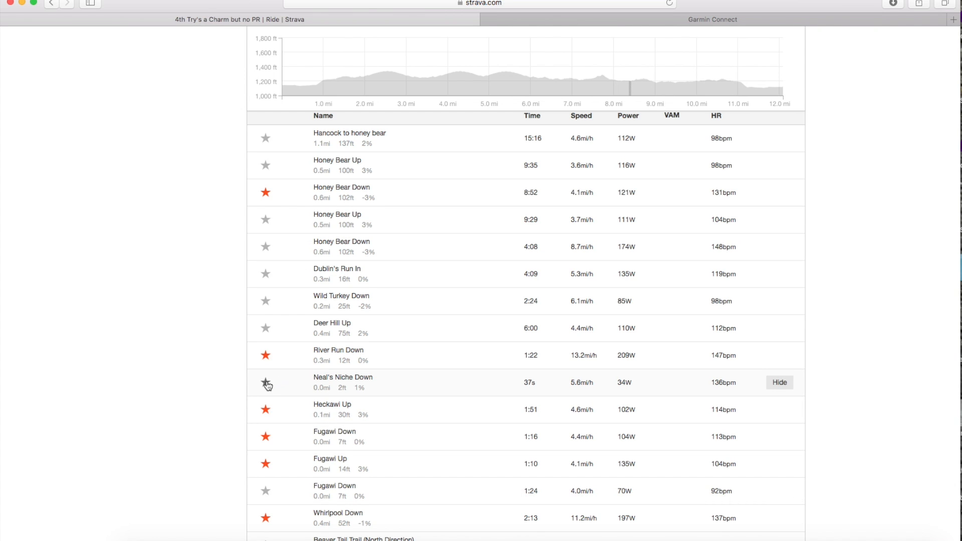
mouse_move(278, 301)
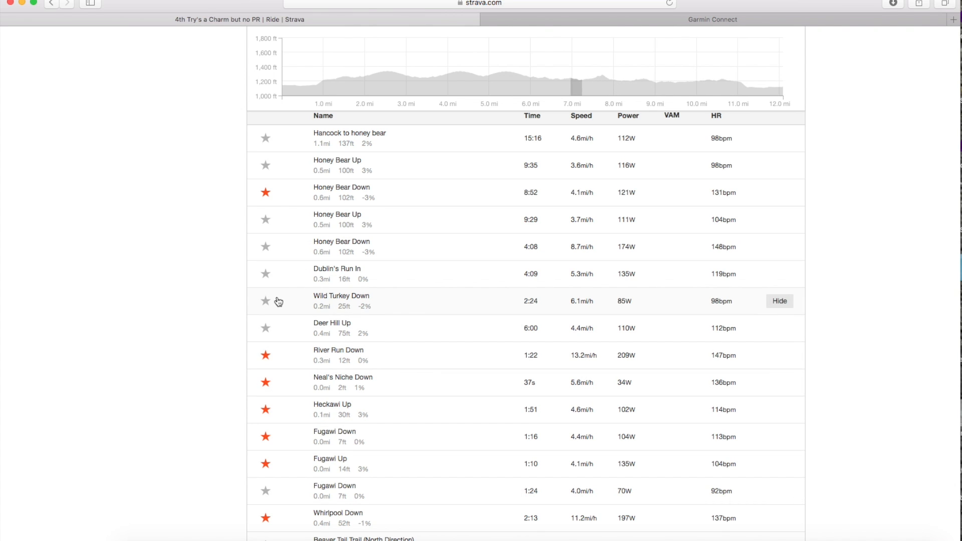
click(265, 301)
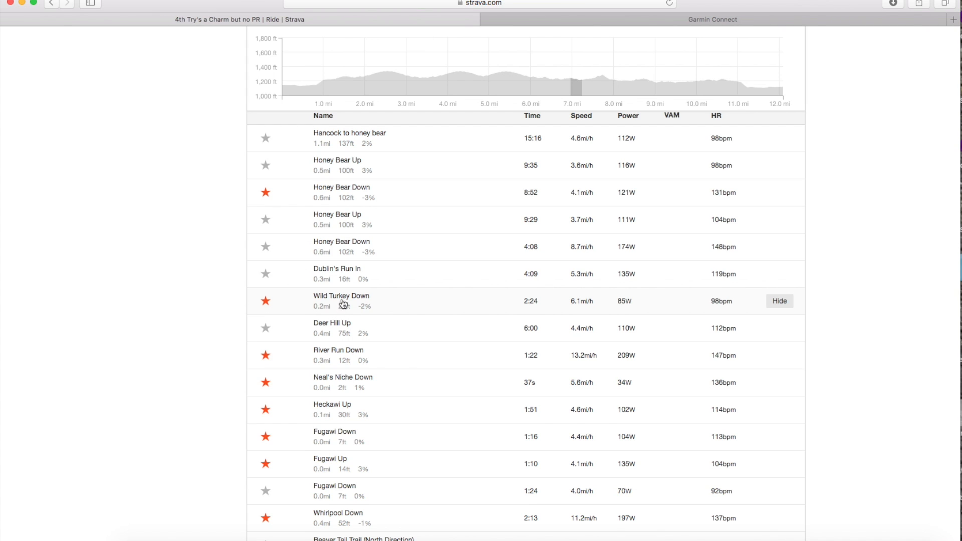
click(712, 19)
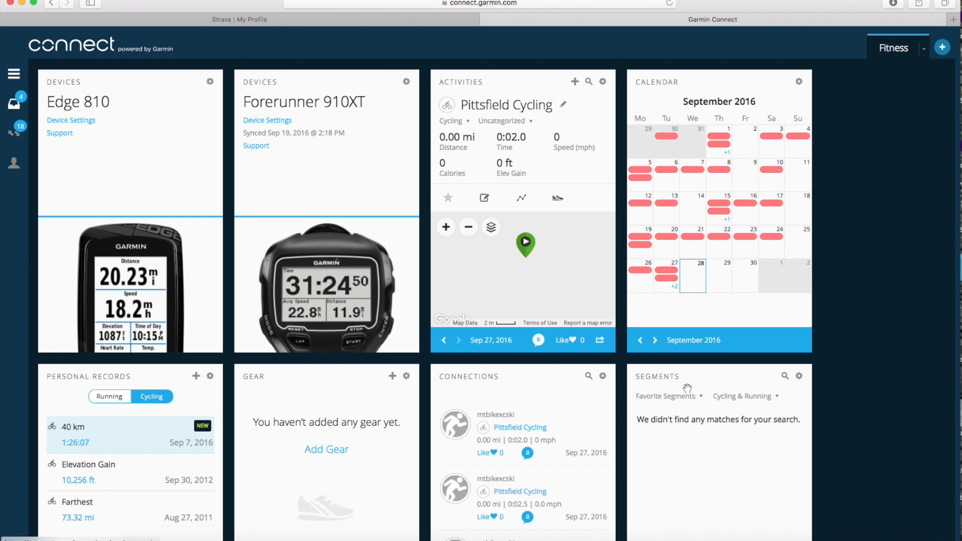
- Switch the Garmin Connect Segments widget to Use Strava Segments and start Strava Live Segments
scroll(down, 3)
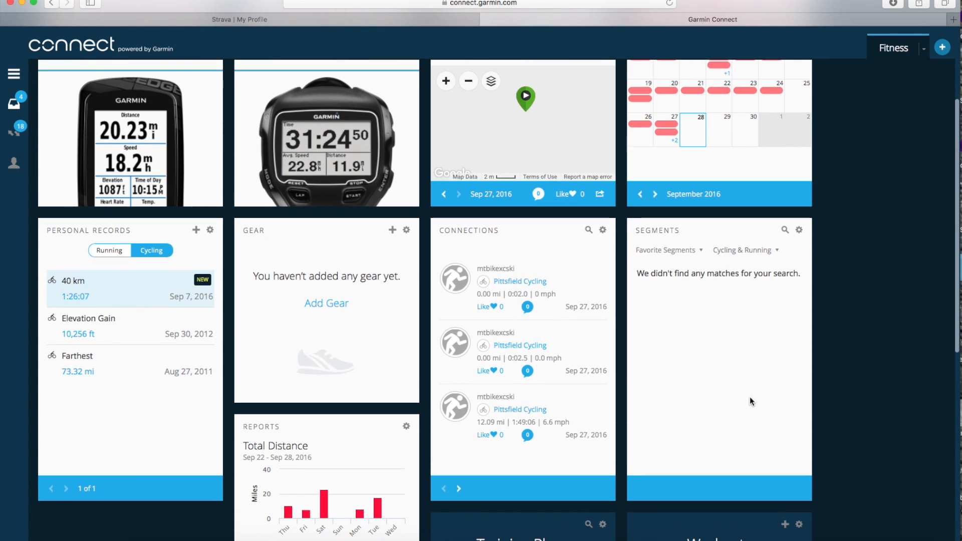
mouse_move(798, 239)
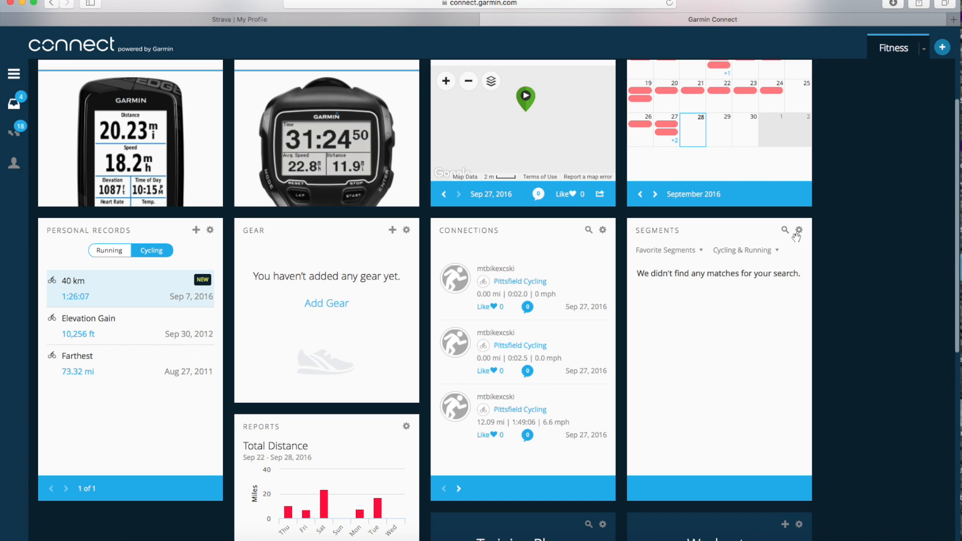
click(798, 232)
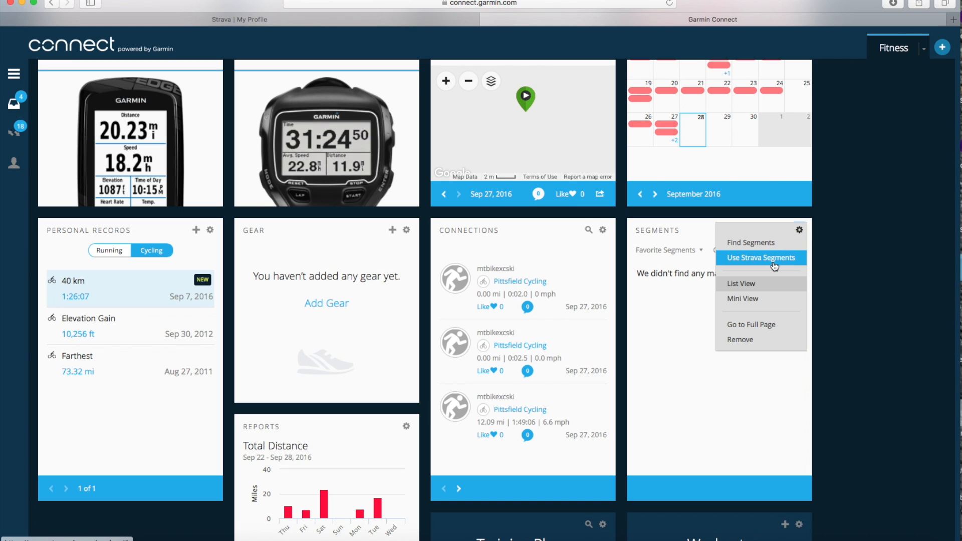
click(761, 257)
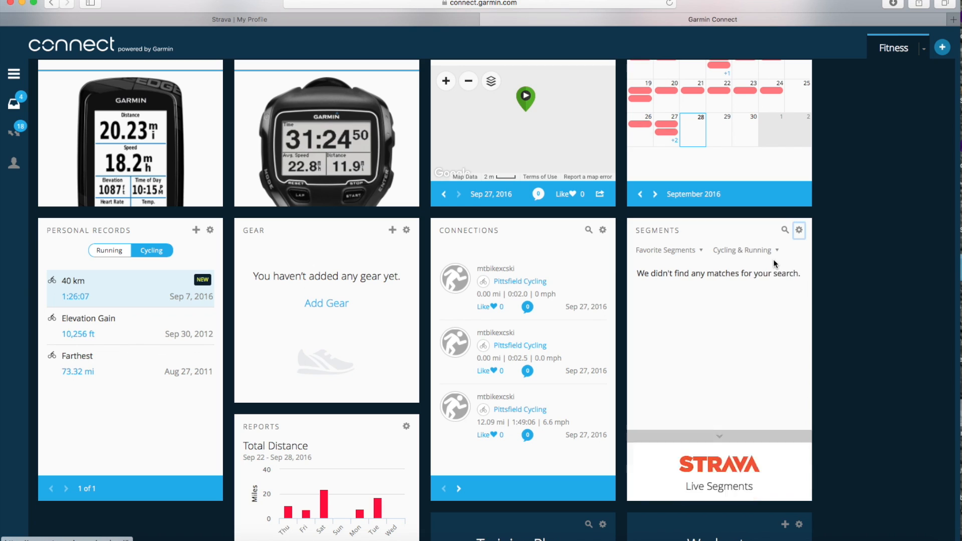
click(719, 437)
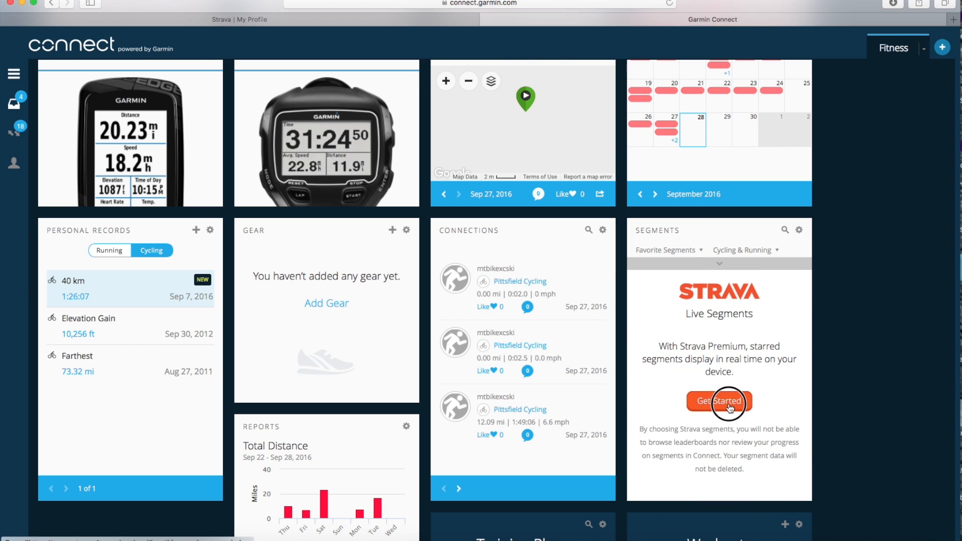
click(720, 402)
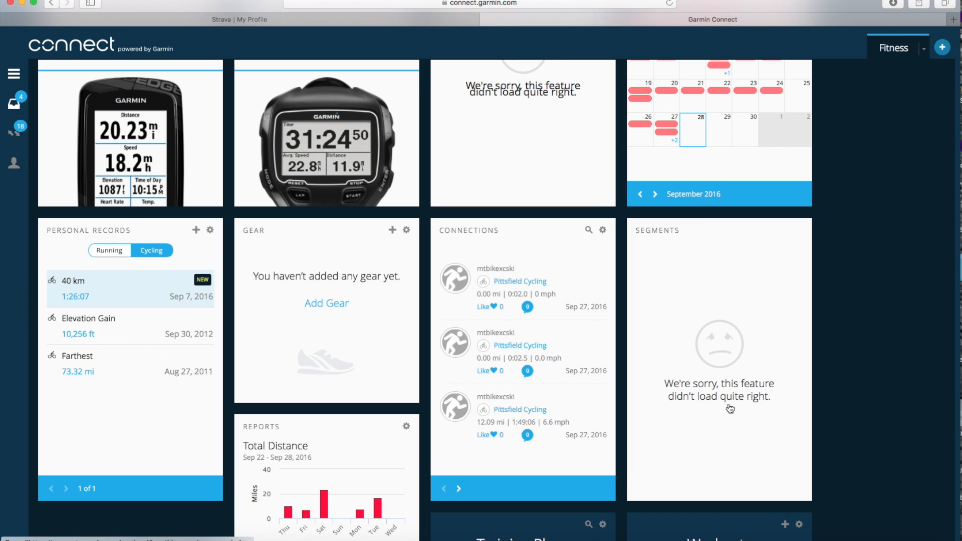
mouse_move(755, 299)
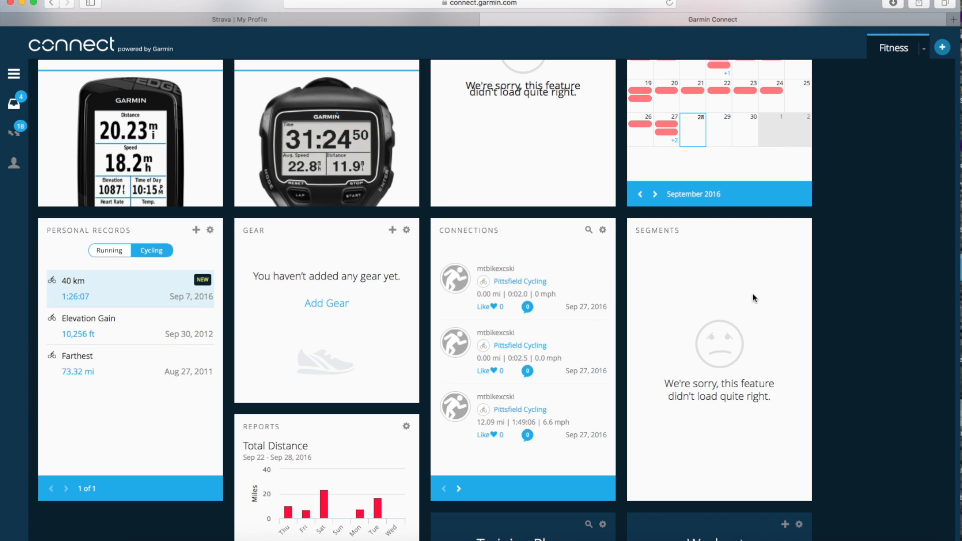
mouse_move(719, 250)
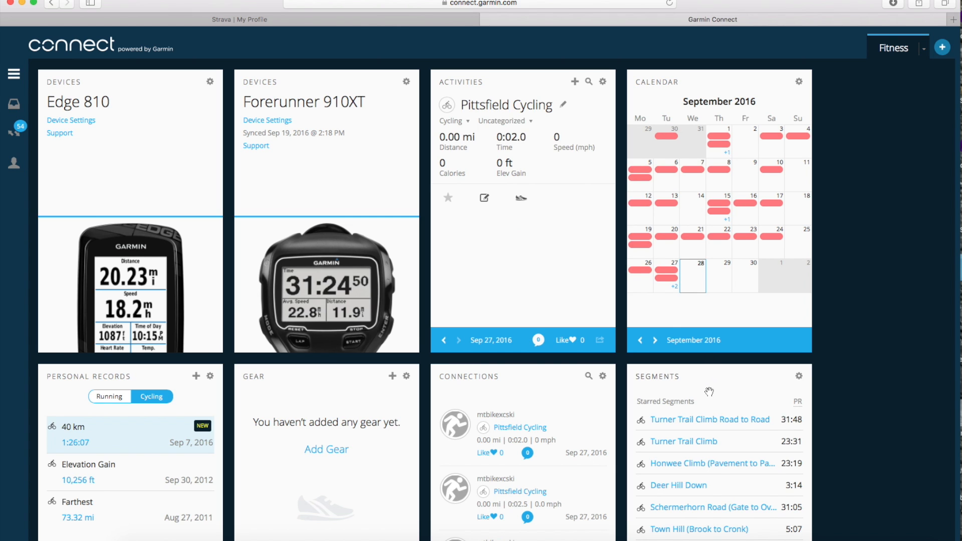
- Scroll the dashboard to the Segments widget listing Honey Bear Down, Fugawi Down and Fugawi Up
scroll(down, 3)
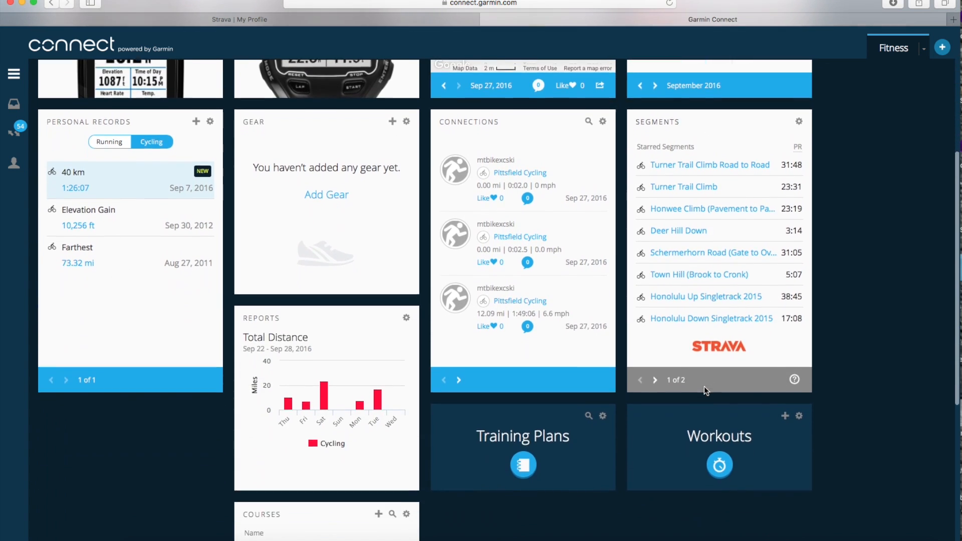
scroll(down, 3)
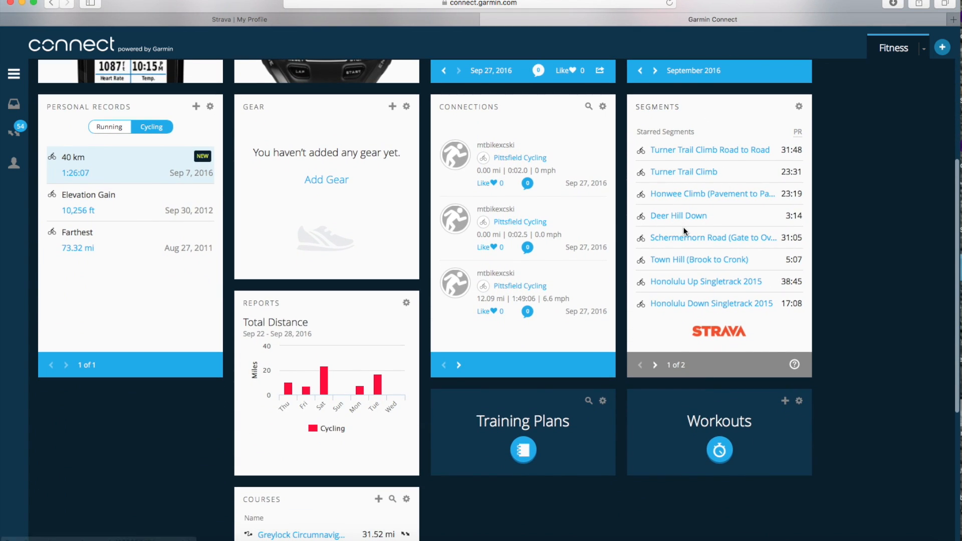
mouse_move(705, 281)
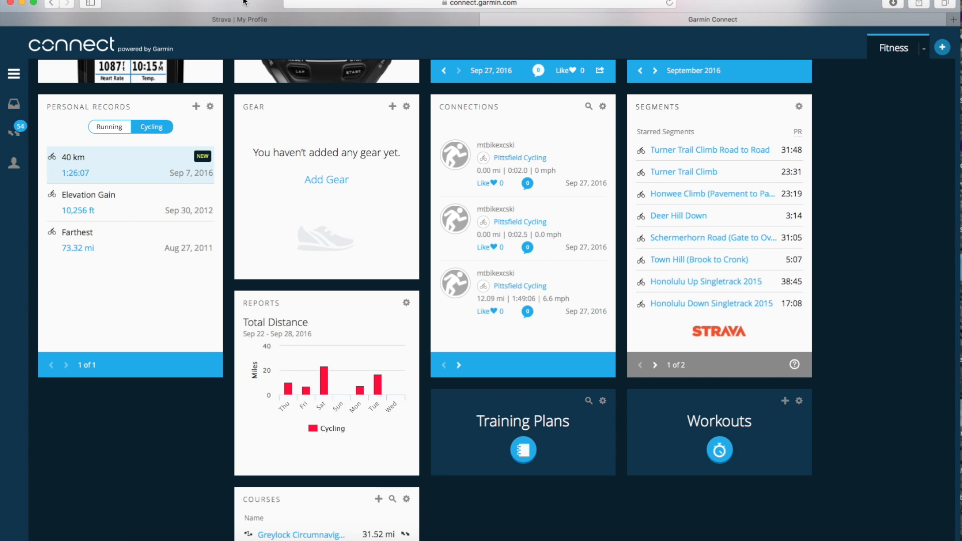
scroll(up, 3)
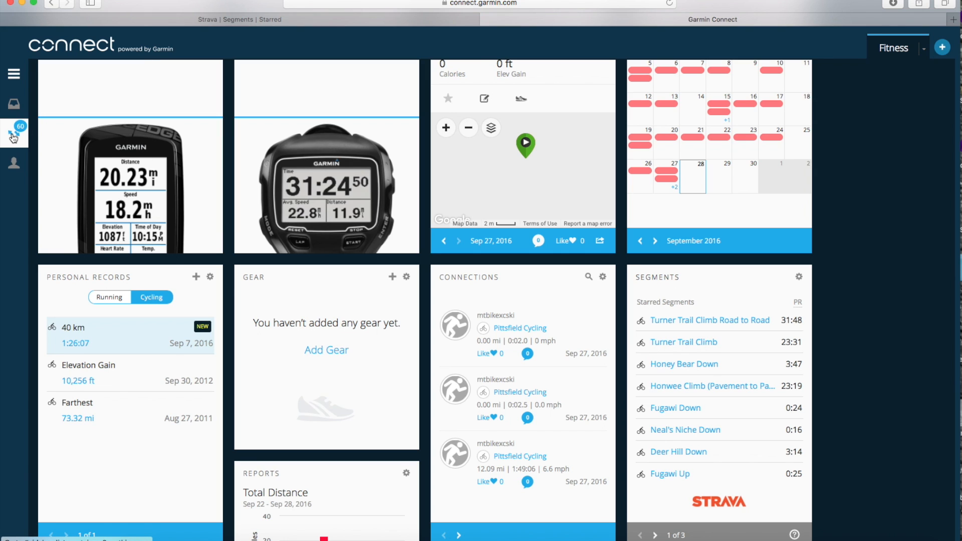
- Send the queued Delete Segments, Strava Live Segments and Software Update items to the Edge 810
click(14, 131)
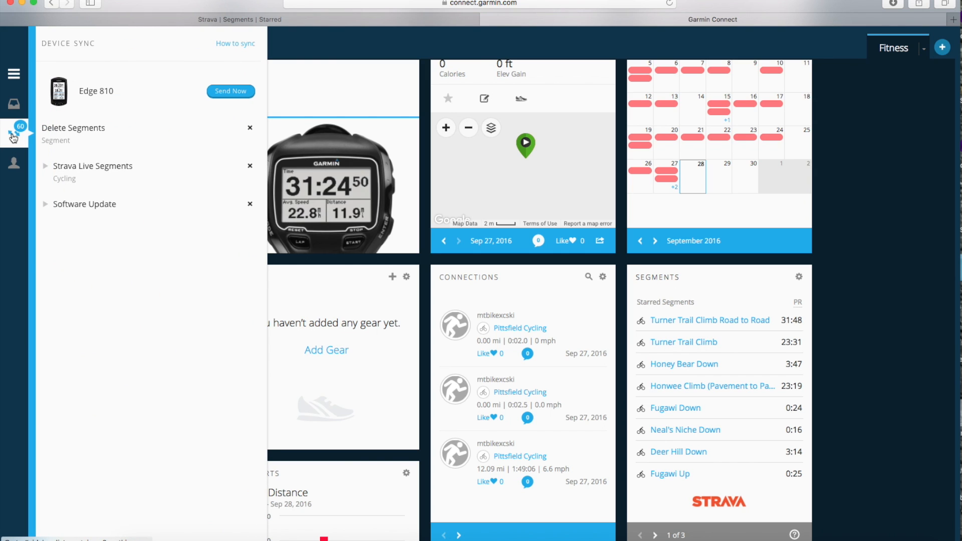
mouse_move(219, 49)
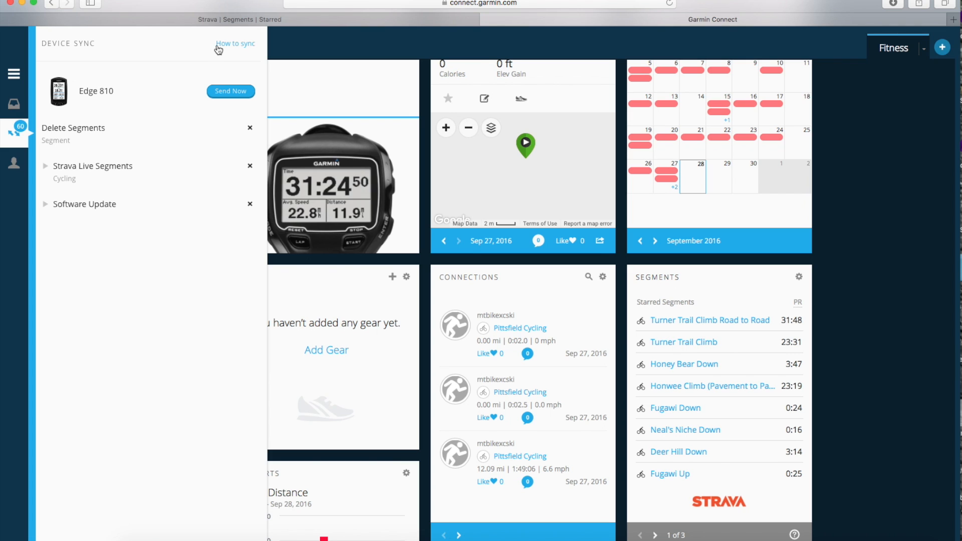
mouse_move(130, 86)
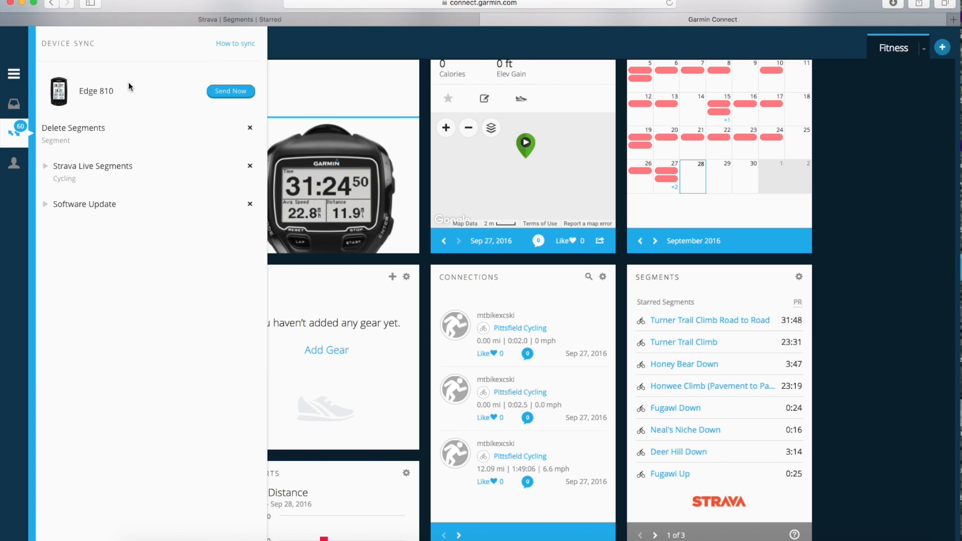
mouse_move(121, 170)
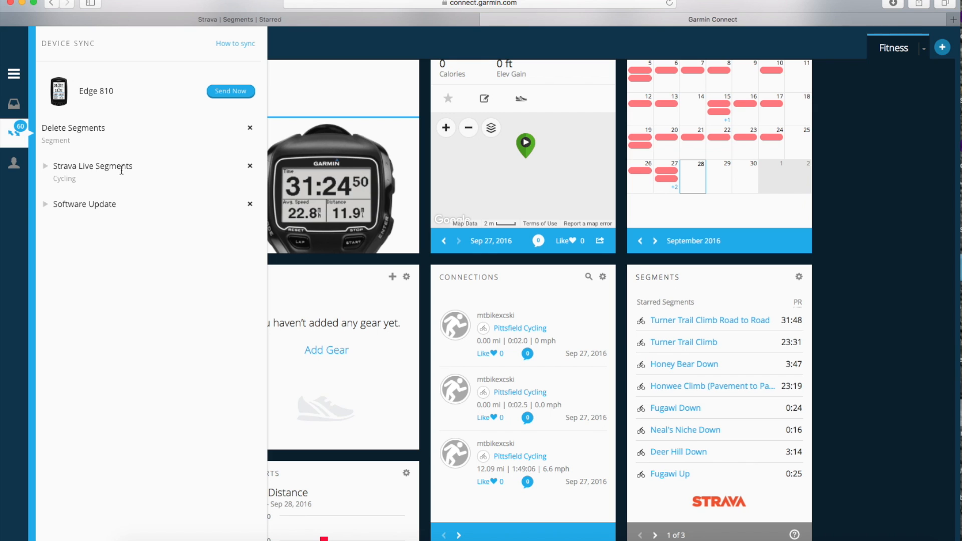
mouse_move(175, 100)
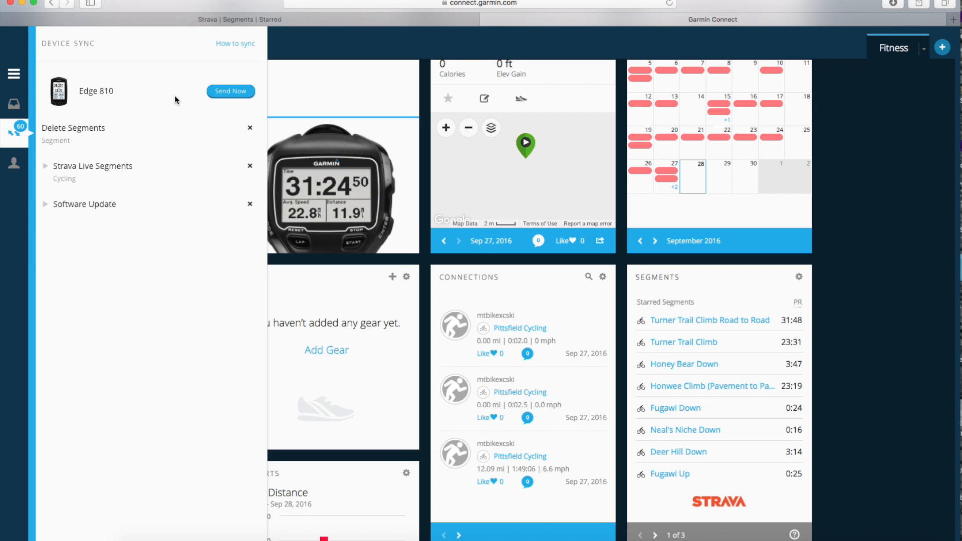
click(231, 90)
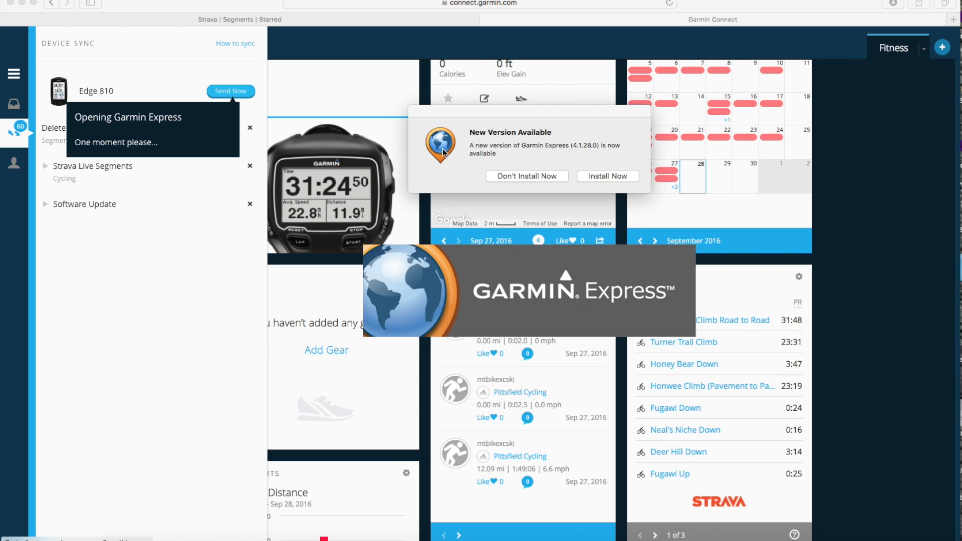
mouse_move(514, 181)
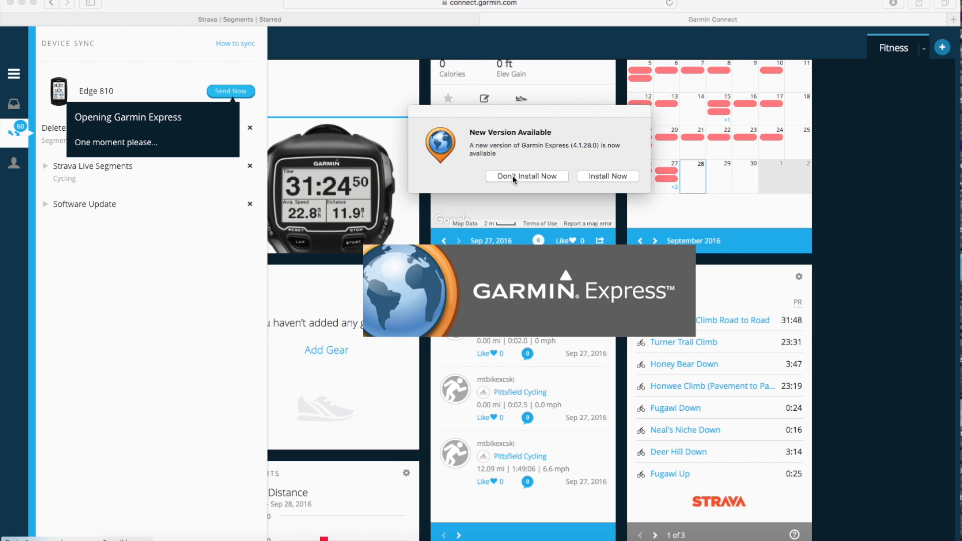
- Decline the new Garmin Express version with Don't Install Now to reach the device list
click(525, 176)
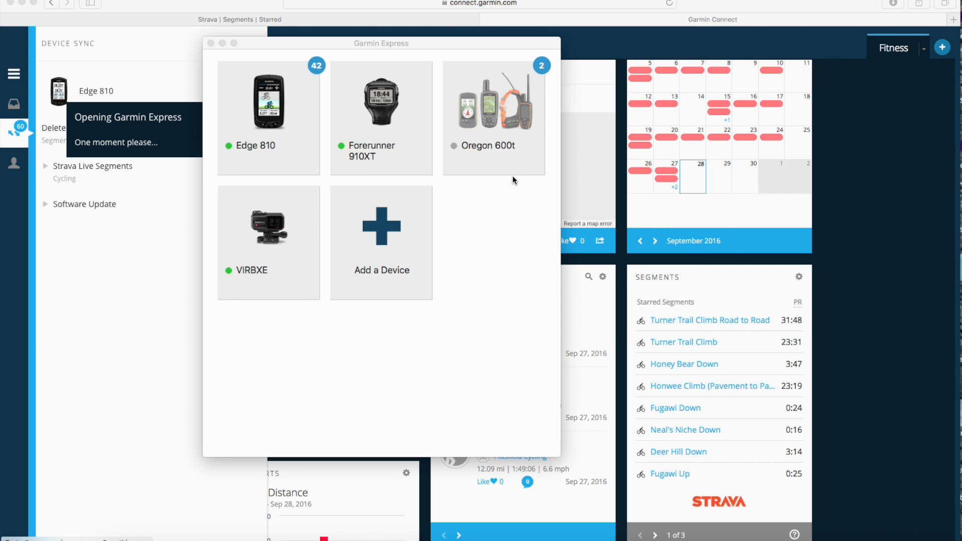
mouse_move(314, 155)
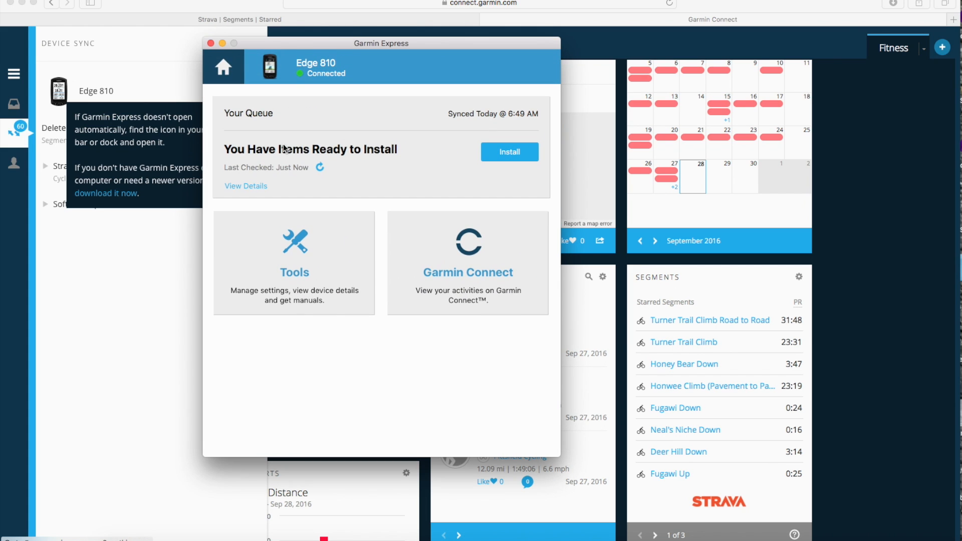
mouse_move(470, 145)
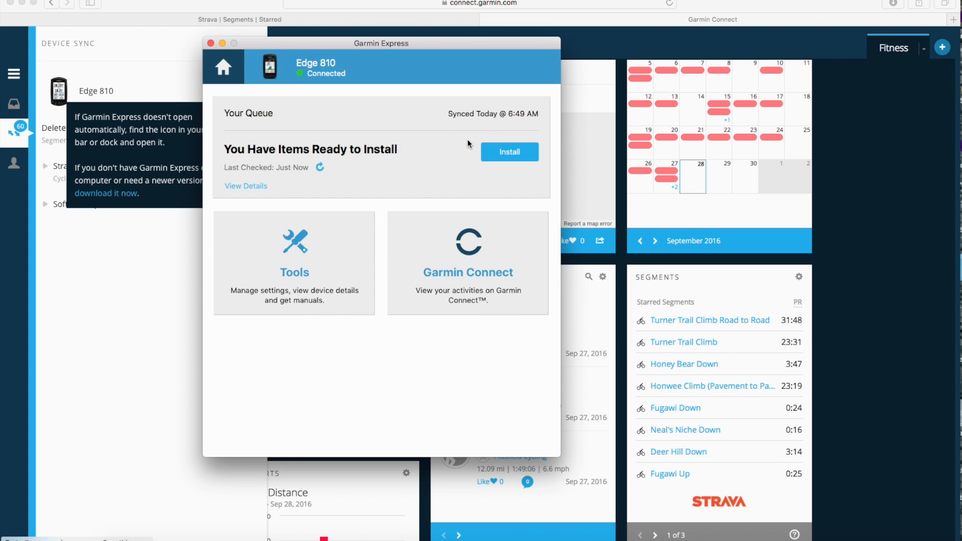
mouse_move(446, 153)
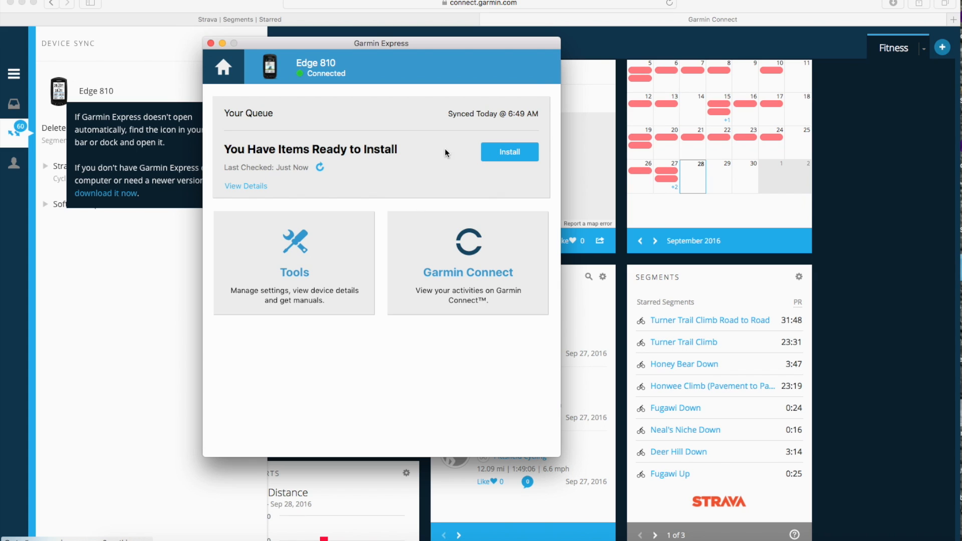
- Install the Edge 810's queued items until sync completes on version 5.10
click(509, 151)
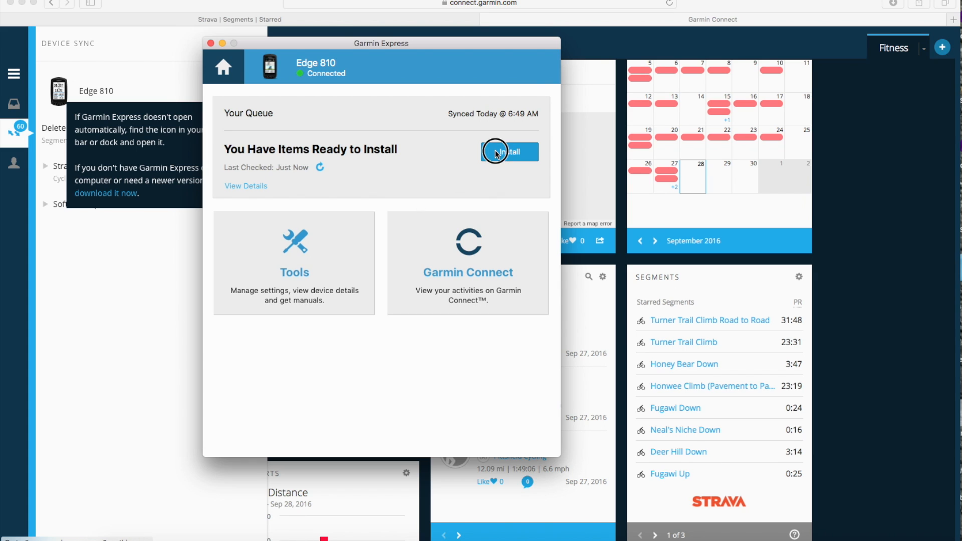
click(509, 152)
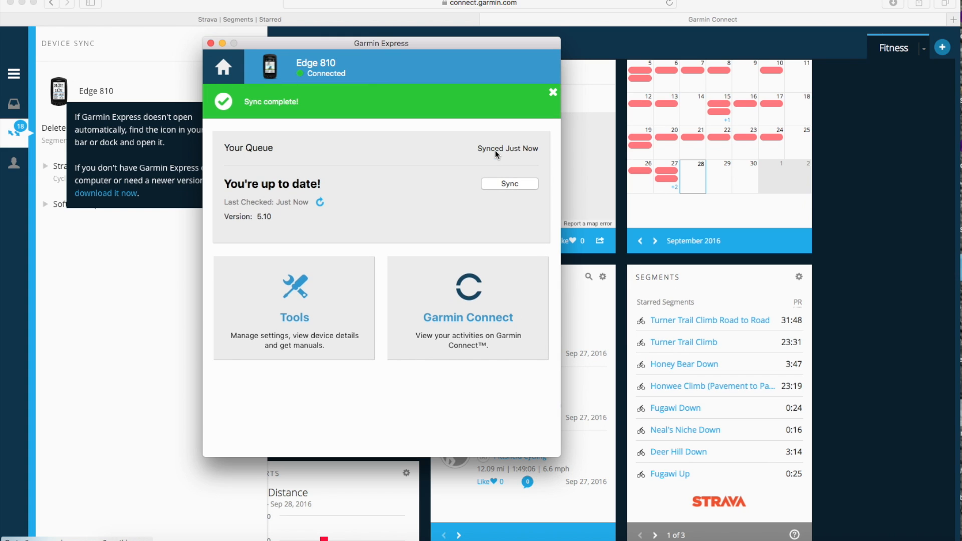
mouse_move(411, 130)
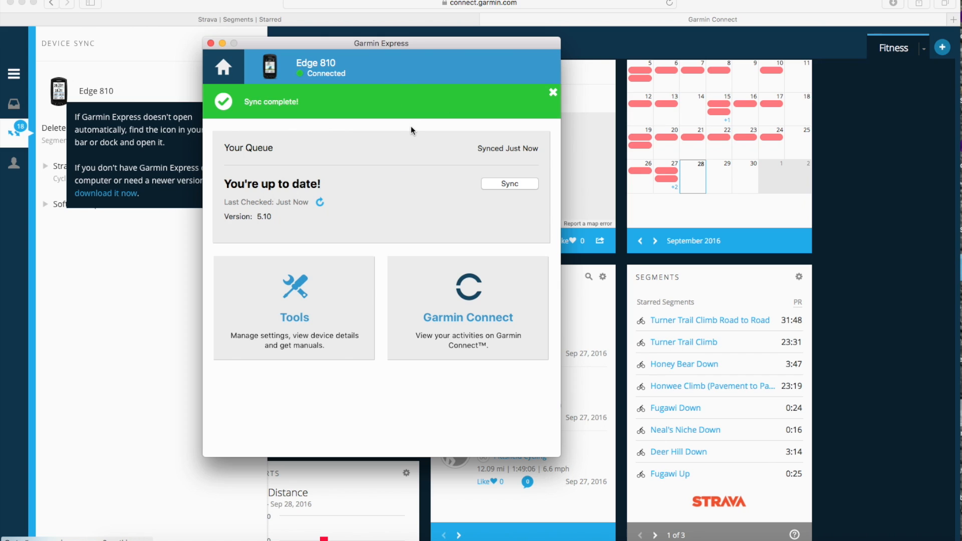
- Resync the Edge 810 and close the 'Some files could not be uploaded' notice
click(509, 183)
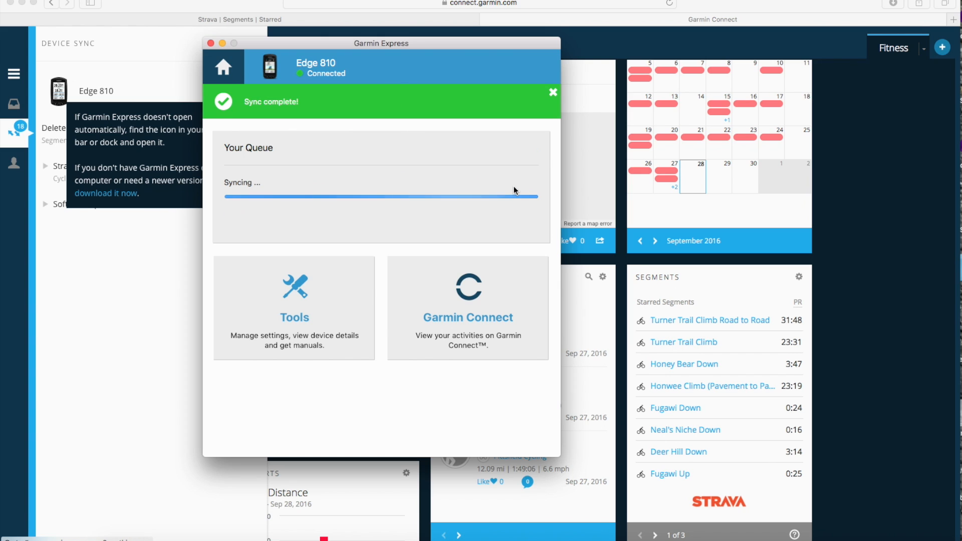
click(552, 92)
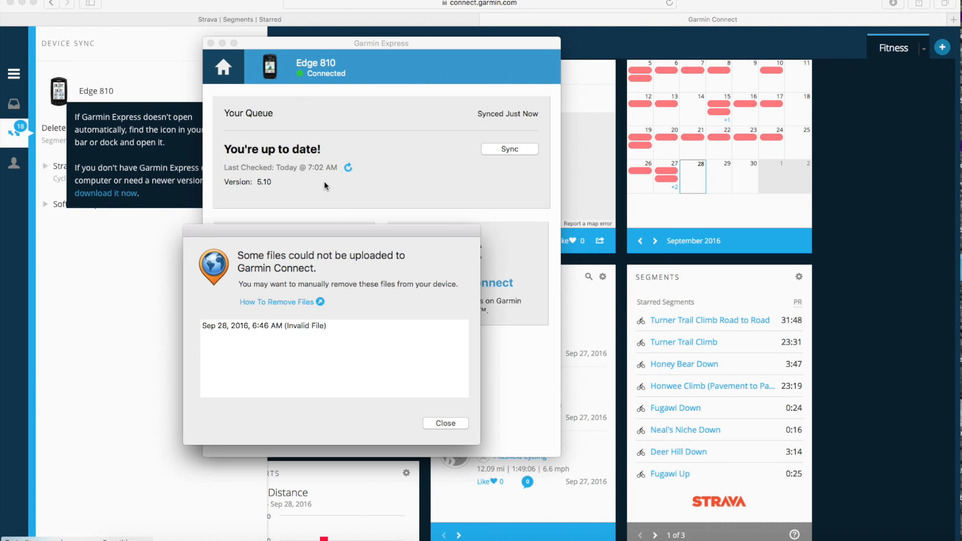
mouse_move(371, 348)
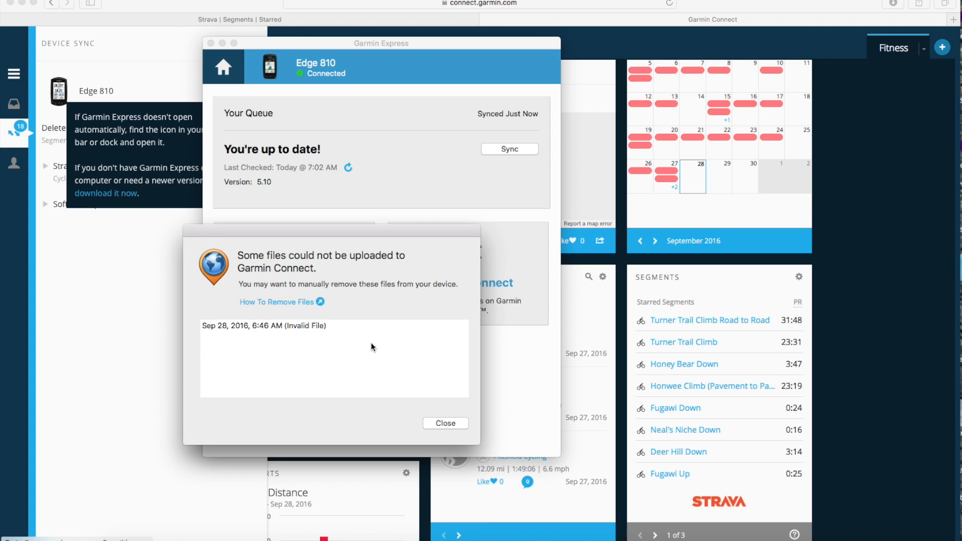
mouse_move(291, 332)
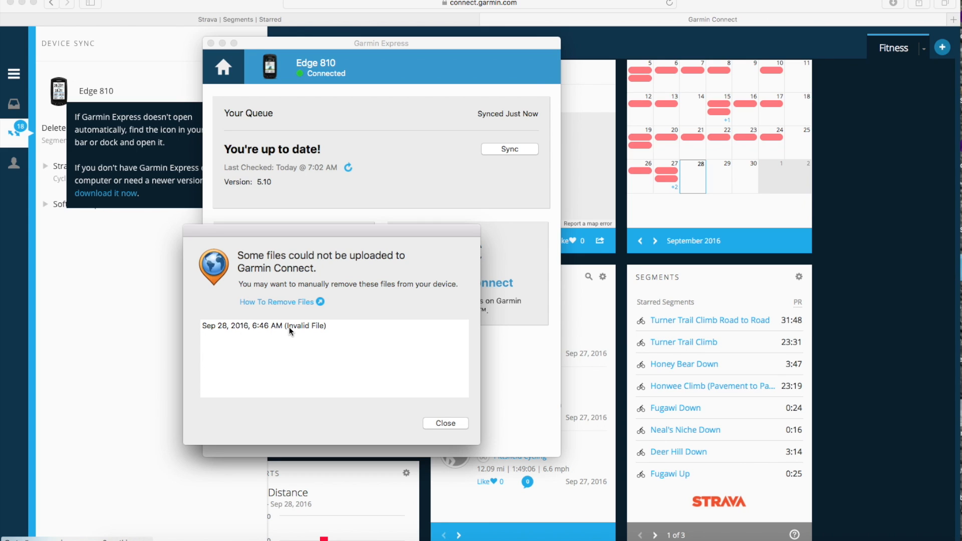
mouse_move(428, 416)
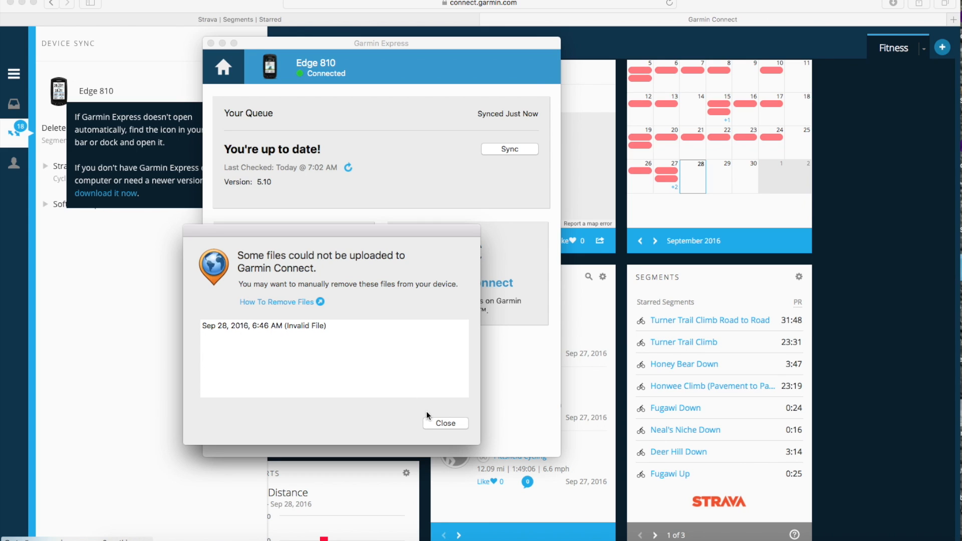
click(445, 423)
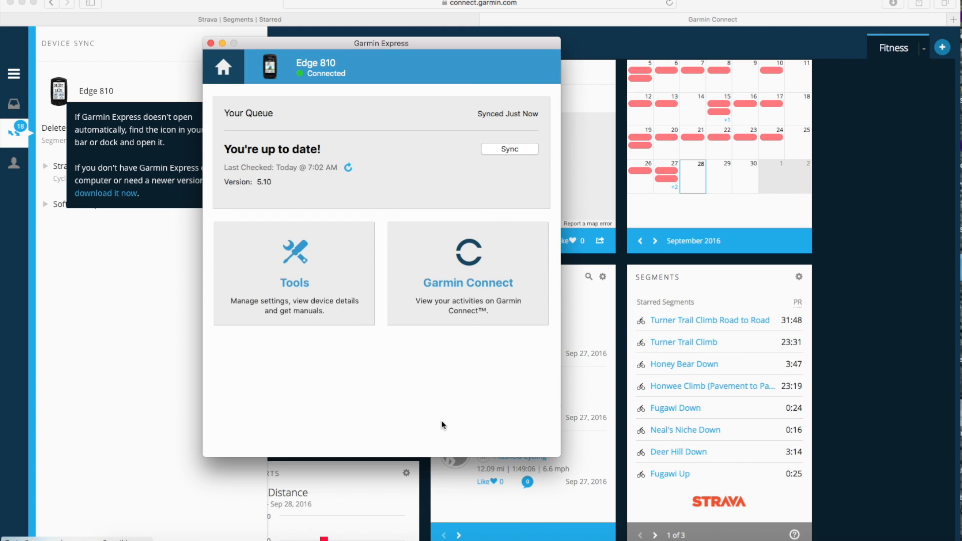
mouse_move(301, 183)
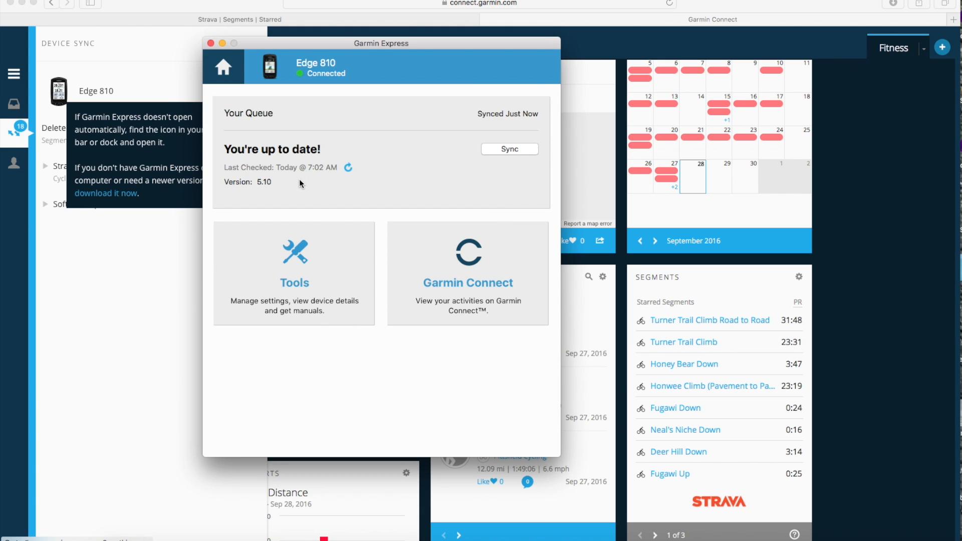